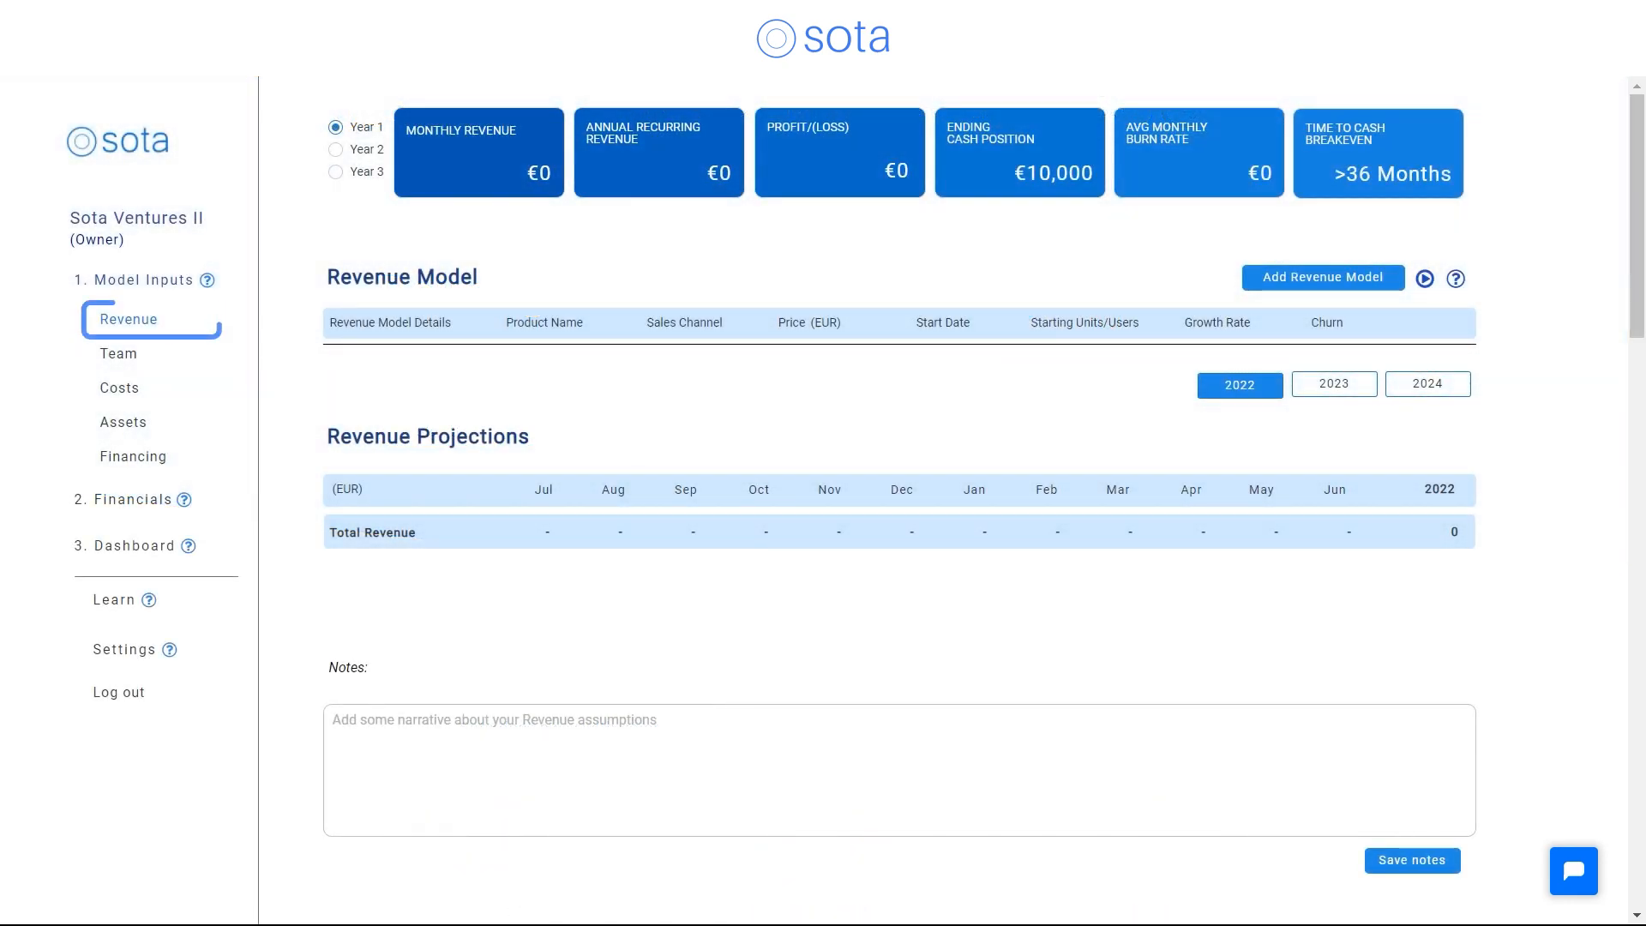
# Create a one-off Certificate revenue model: first sale Sep 2021, €770, 15 customers, 10% growth, 0% churn.
pyautogui.click(1322, 277)
pyautogui.write('Certificate')
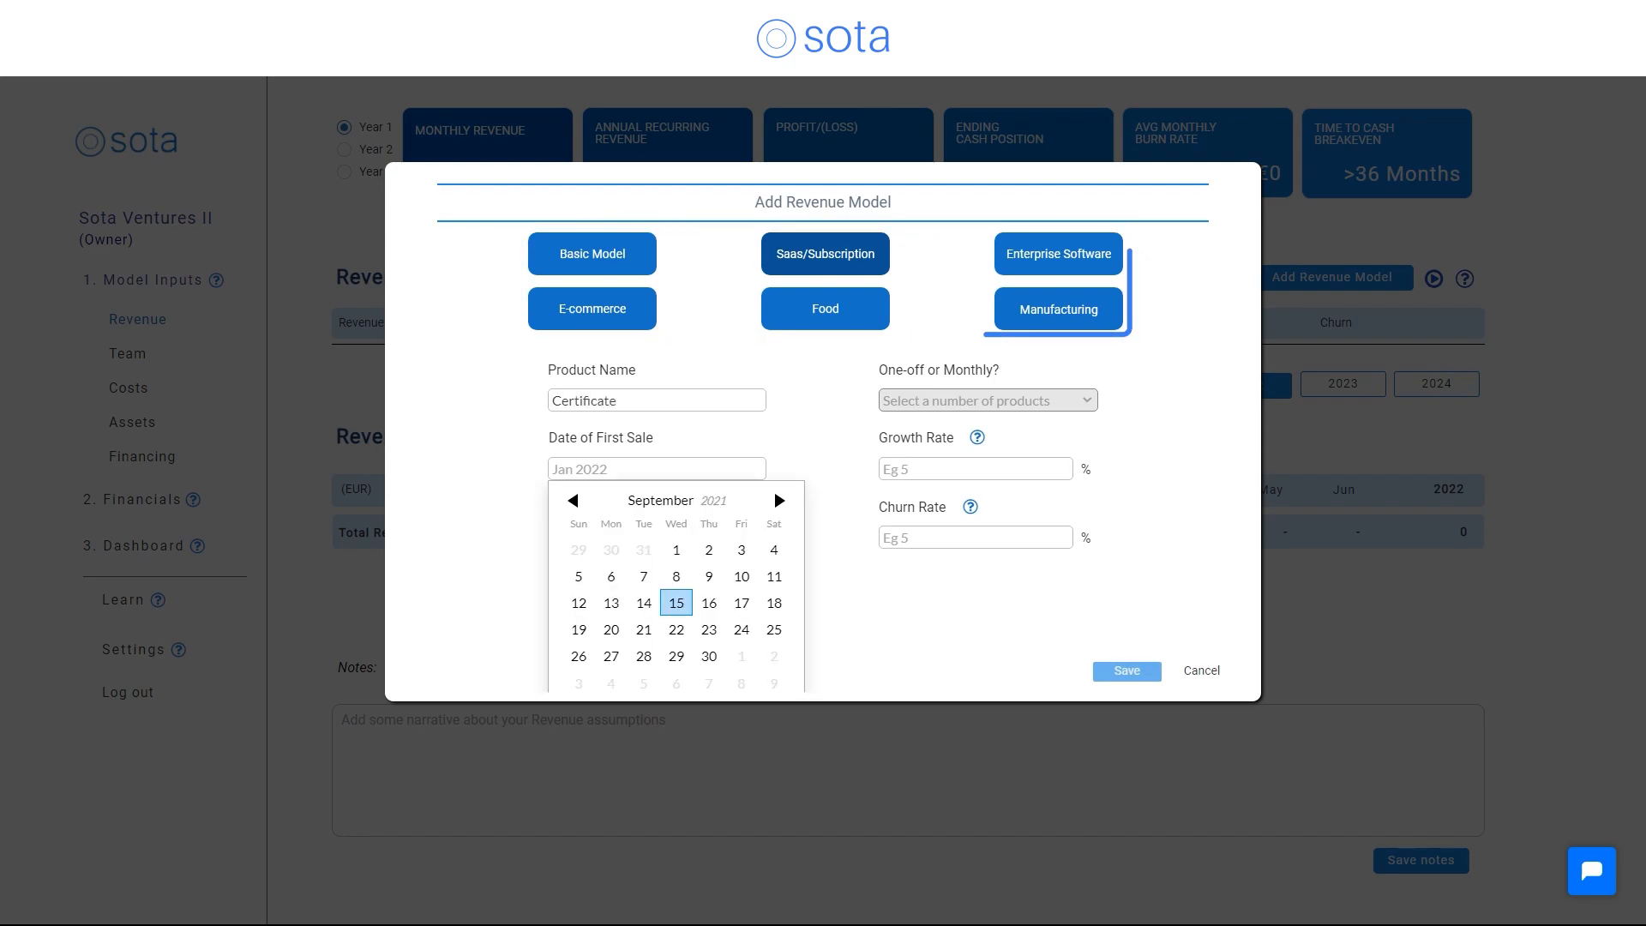
pyautogui.click(675, 602)
pyautogui.write('10')
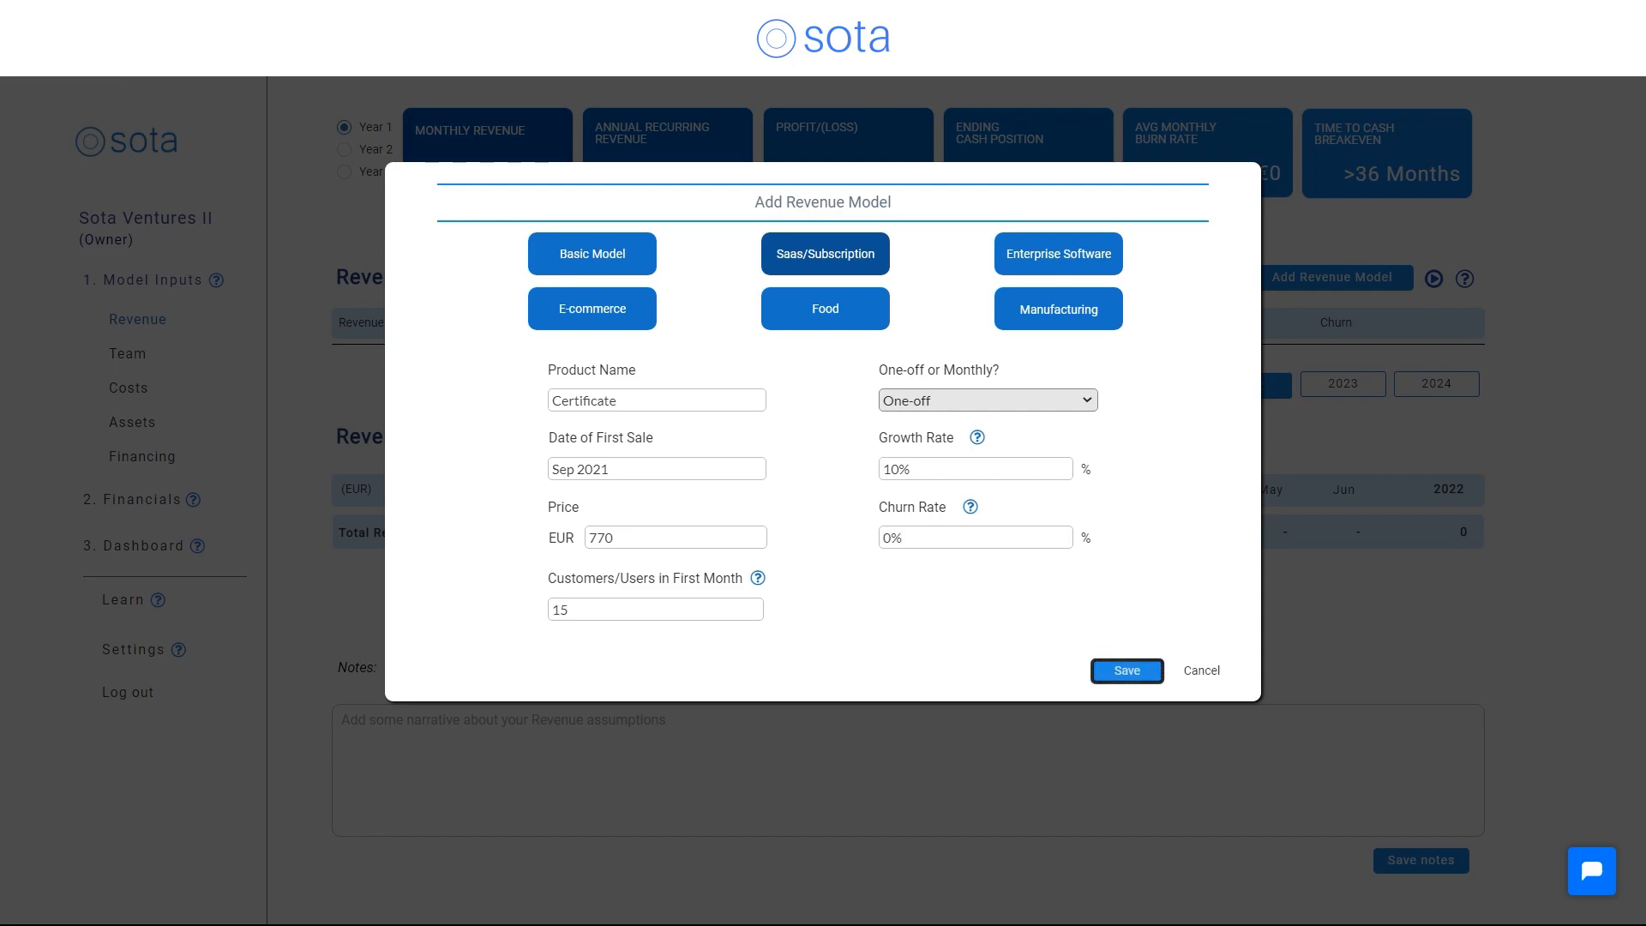
pyautogui.click(127, 354)
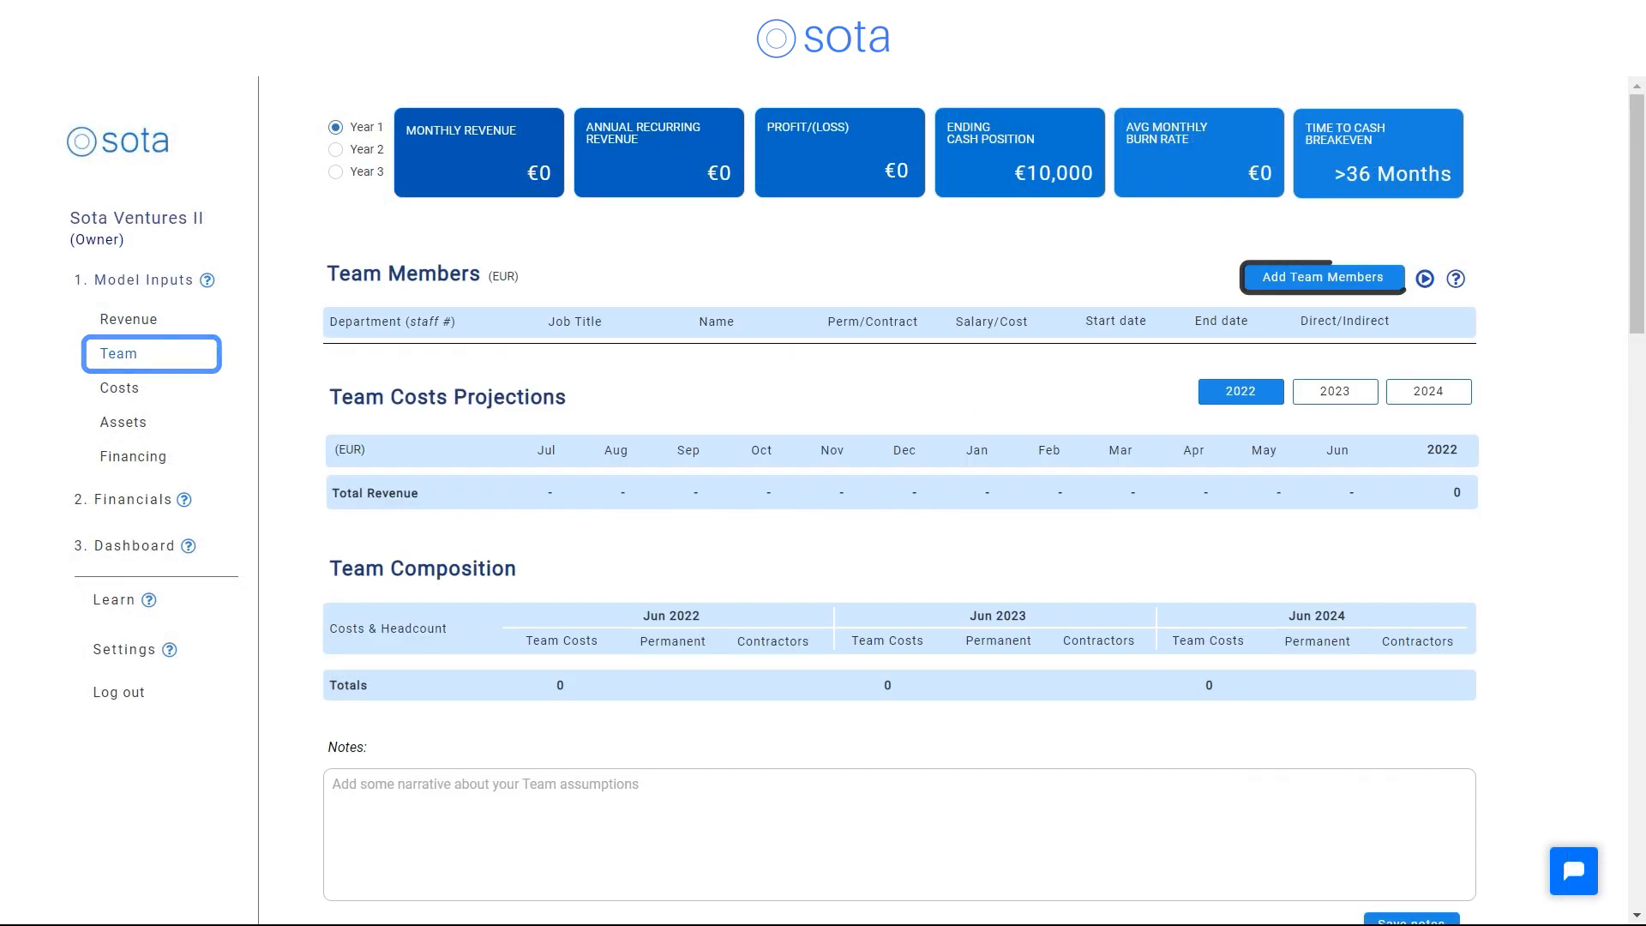
# Add a permanent Management CEO from Apr 2022 on €80,000 base salary with 15% yearly raises.
pyautogui.click(1322, 277)
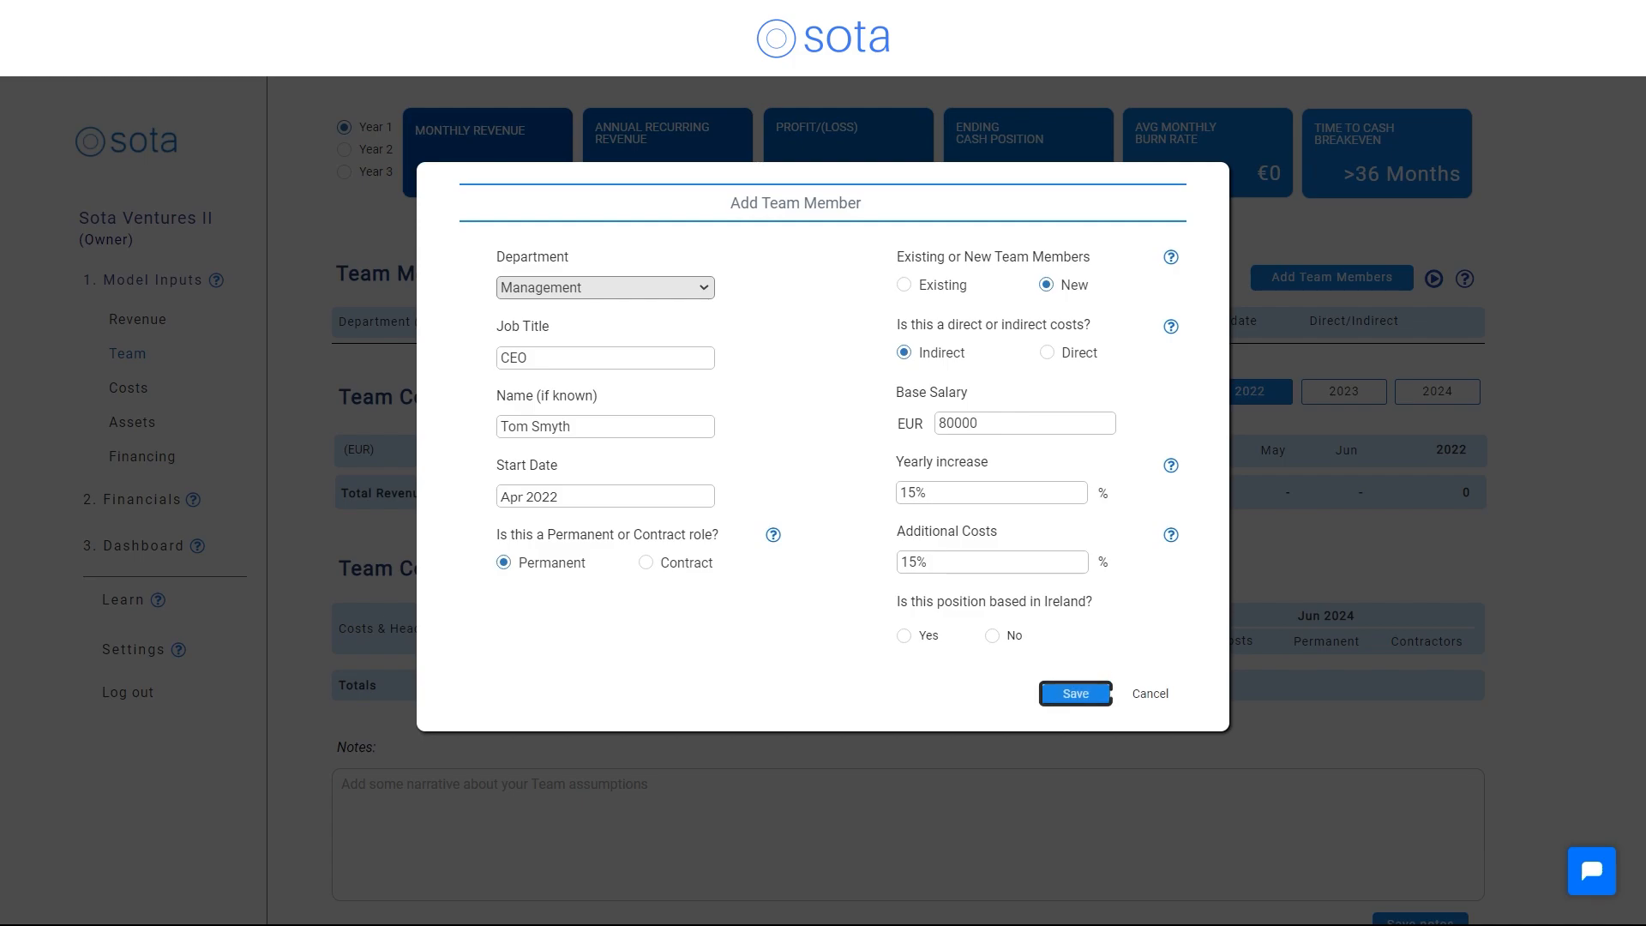
pyautogui.click(1075, 694)
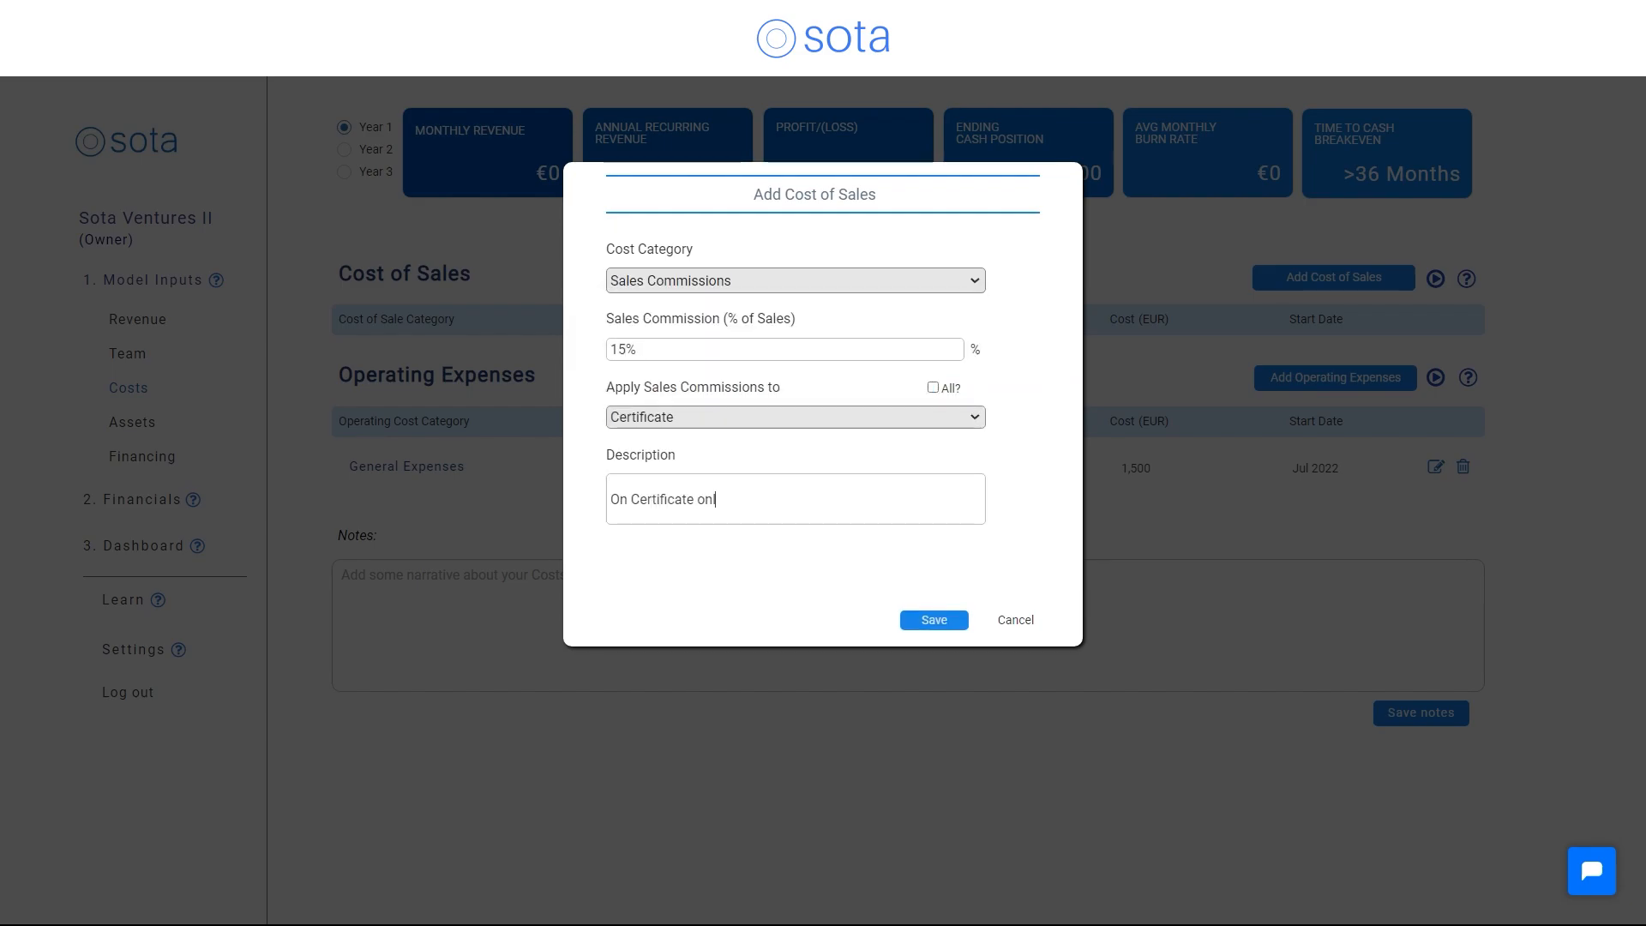
# Save a 15% sales commission applied to Certificate sales and move on to the asset inputs.
pyautogui.click(933, 620)
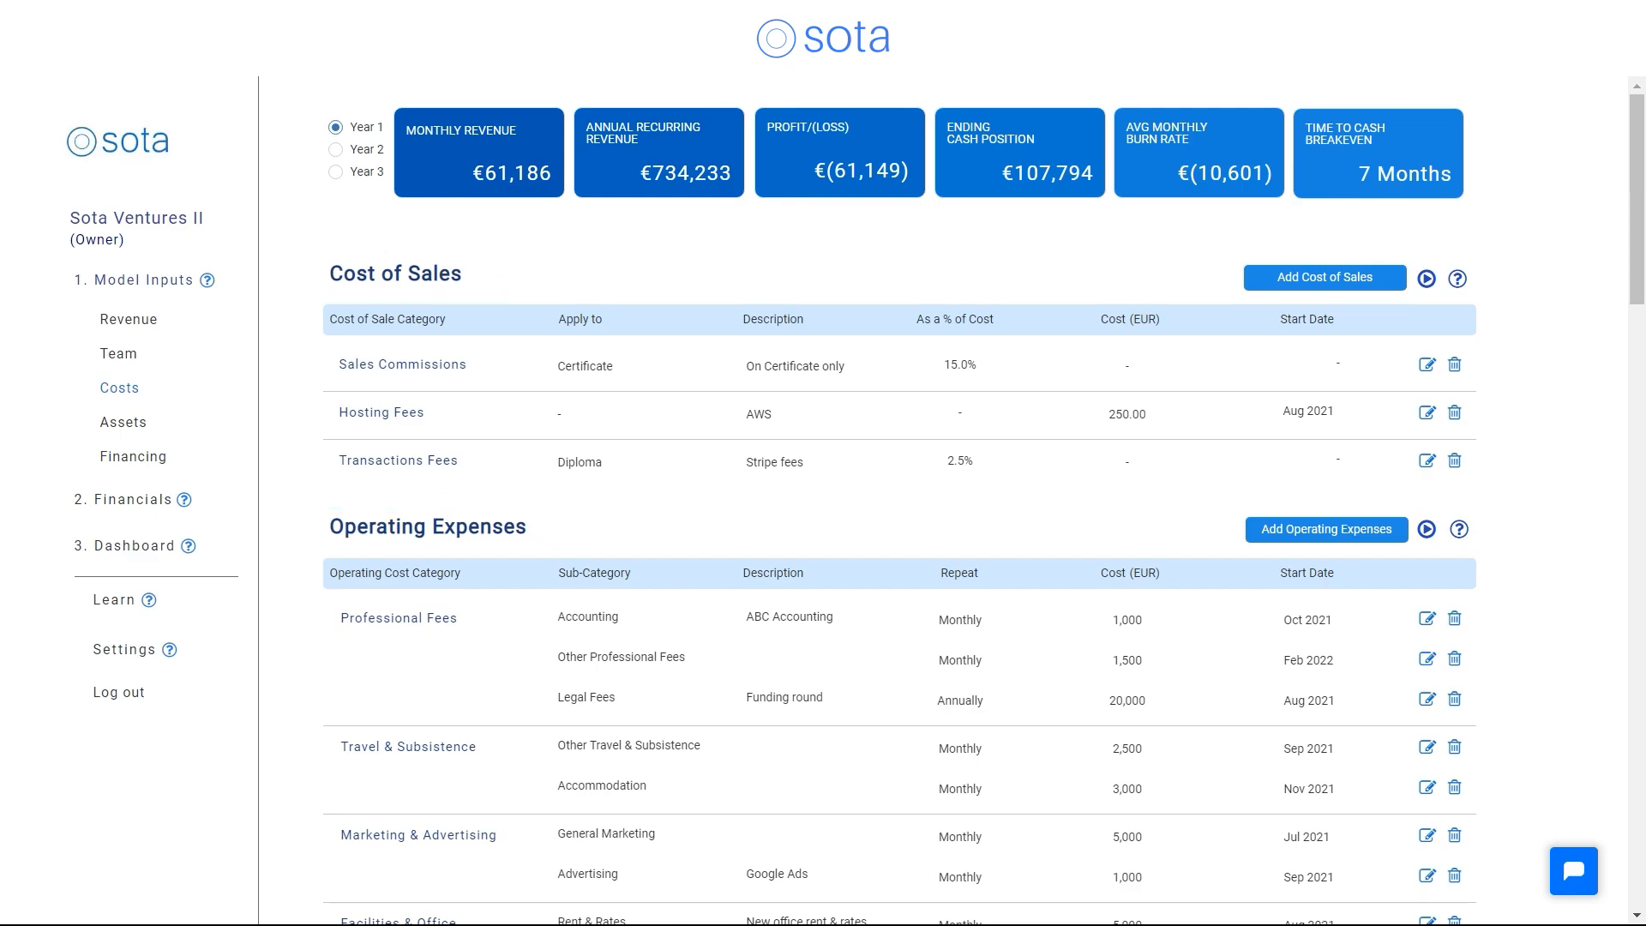
pyautogui.click(123, 421)
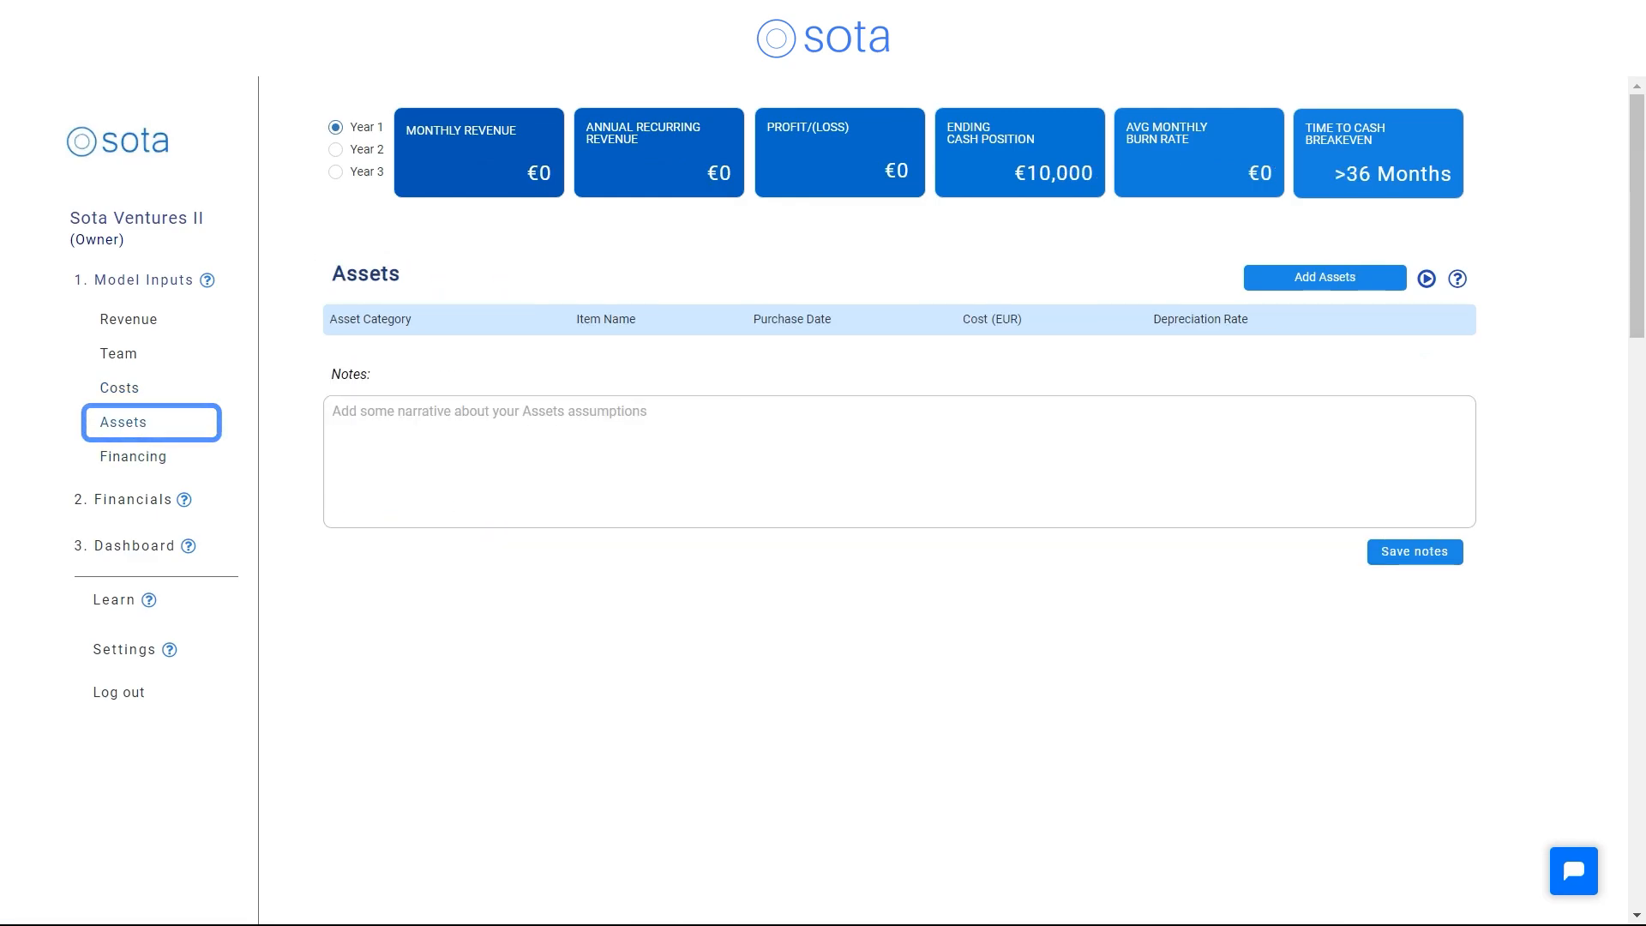
# Add a €1,000 Laptop asset for each new team member, then go to financing inputs.
pyautogui.click(1325, 277)
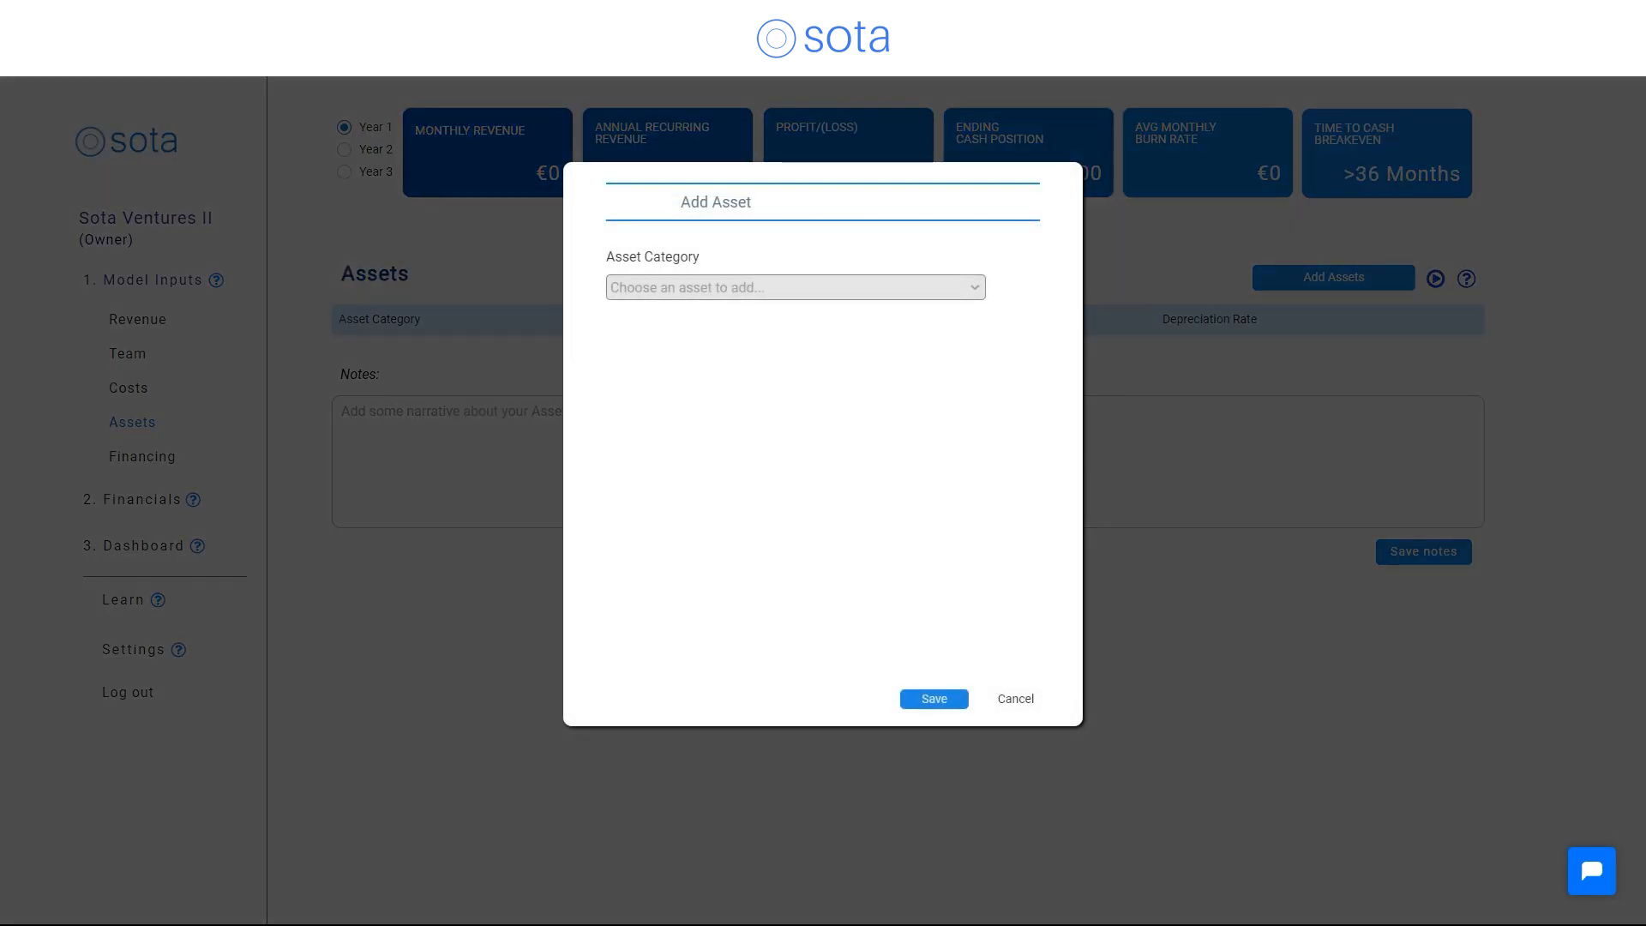
pyautogui.click(795, 288)
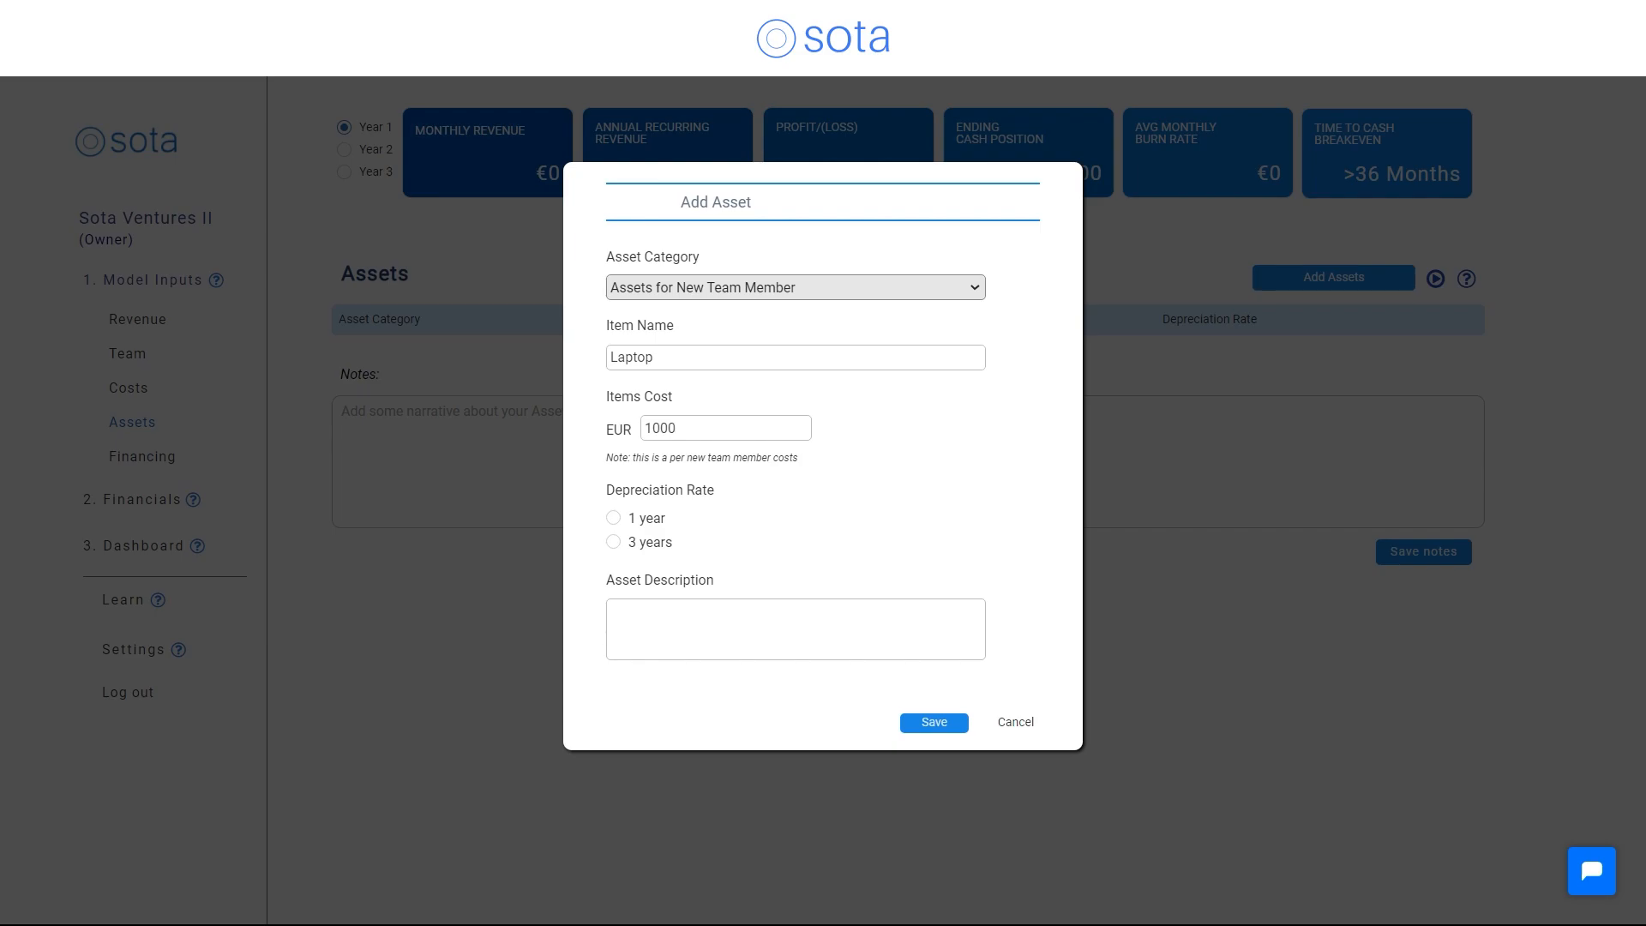
pyautogui.click(933, 722)
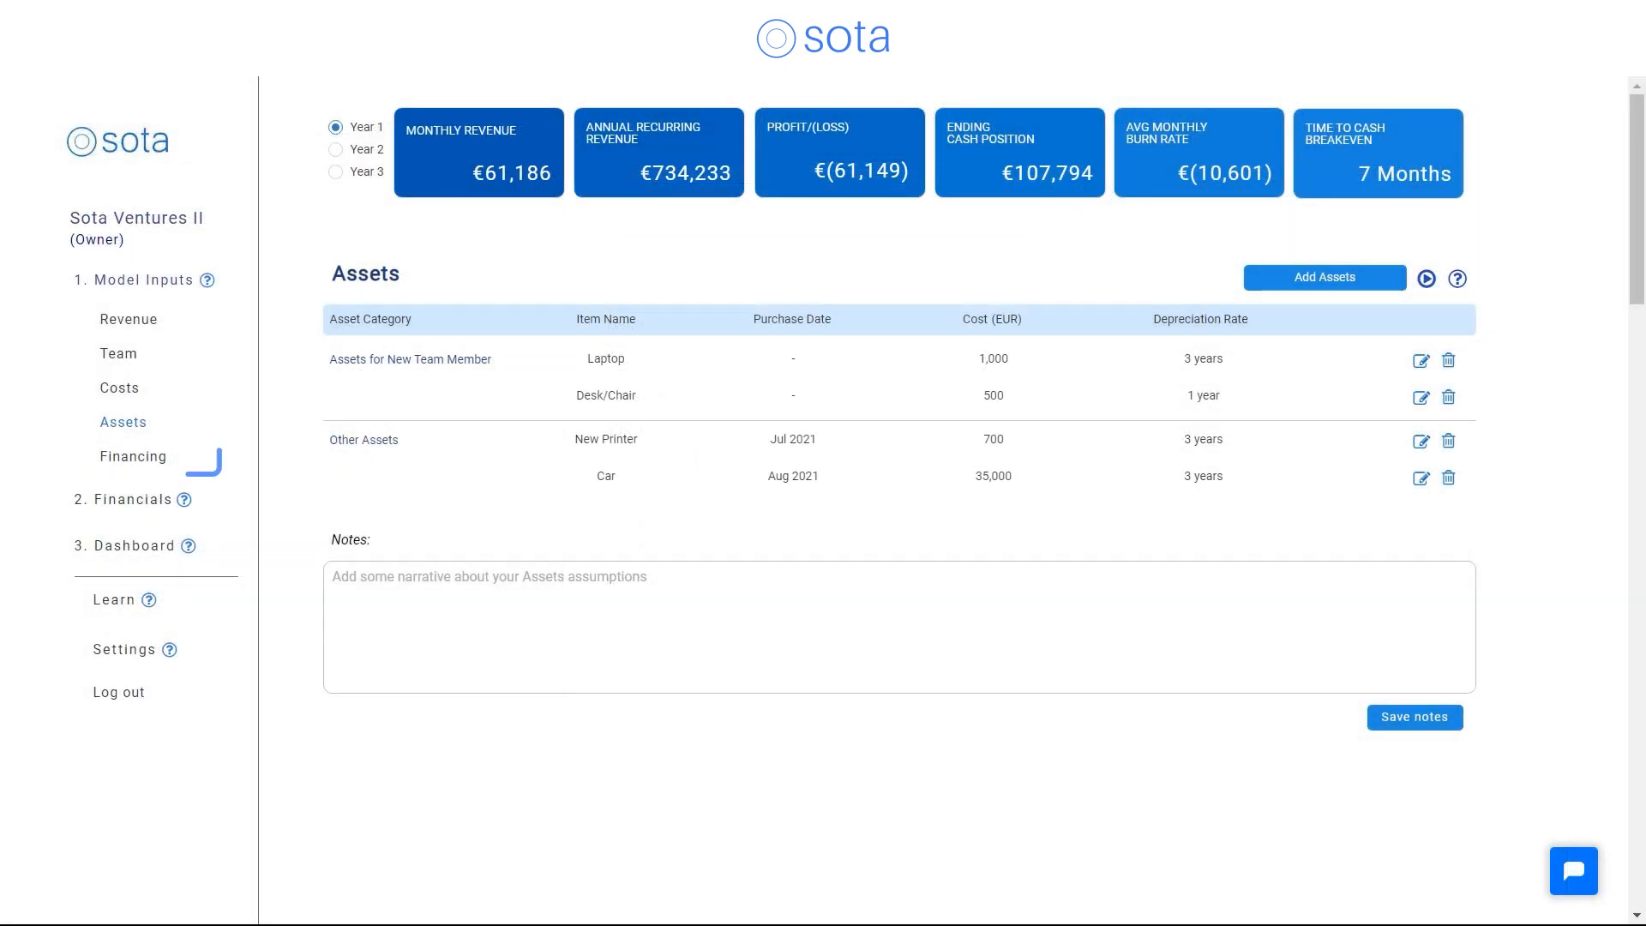
pyautogui.click(133, 456)
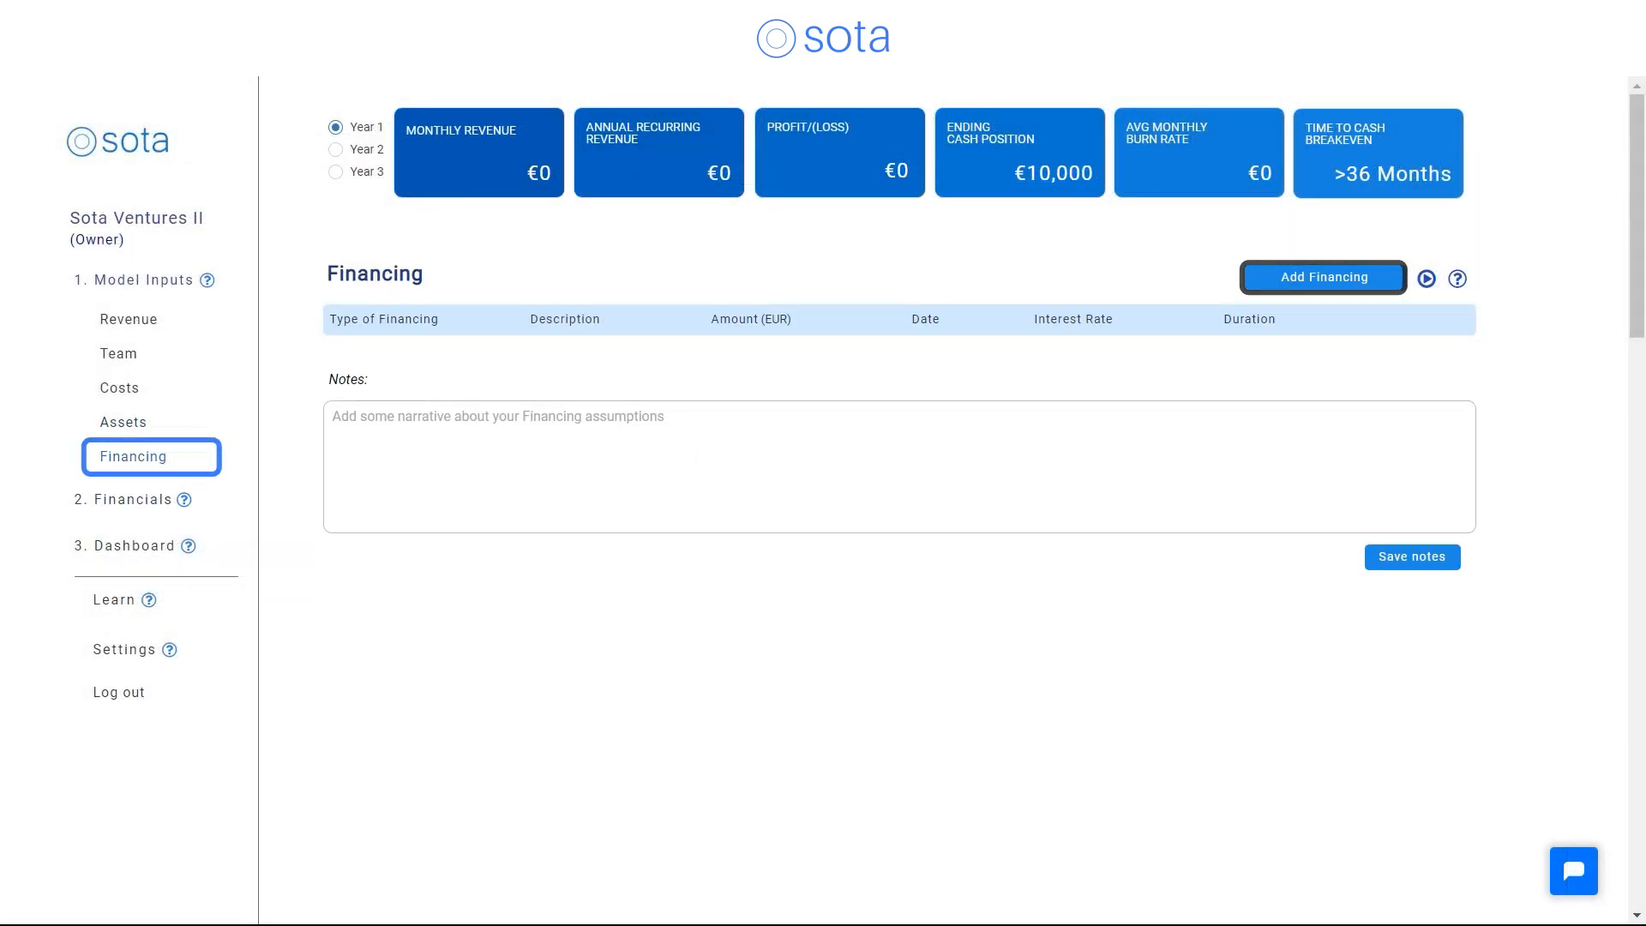
# Add a financing entry leading to the 2022 operating cash flow statement.
pyautogui.click(1324, 277)
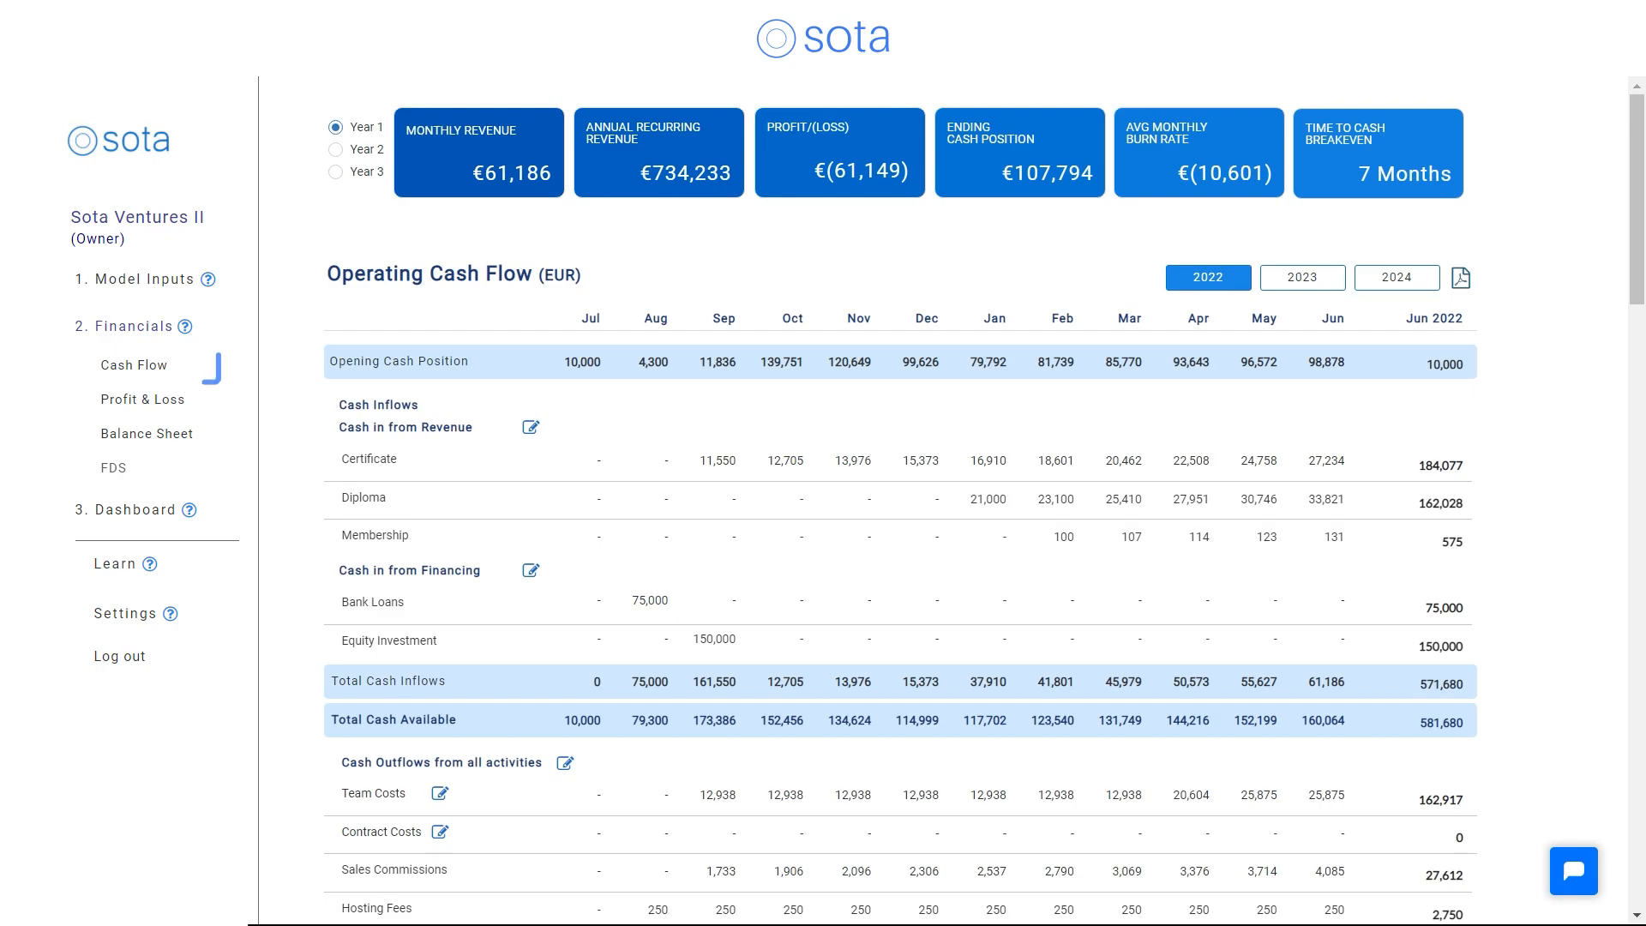
# Review the Profit & Loss and Balance Sheet, then bring up the Financial Data Set report.
pyautogui.click(142, 398)
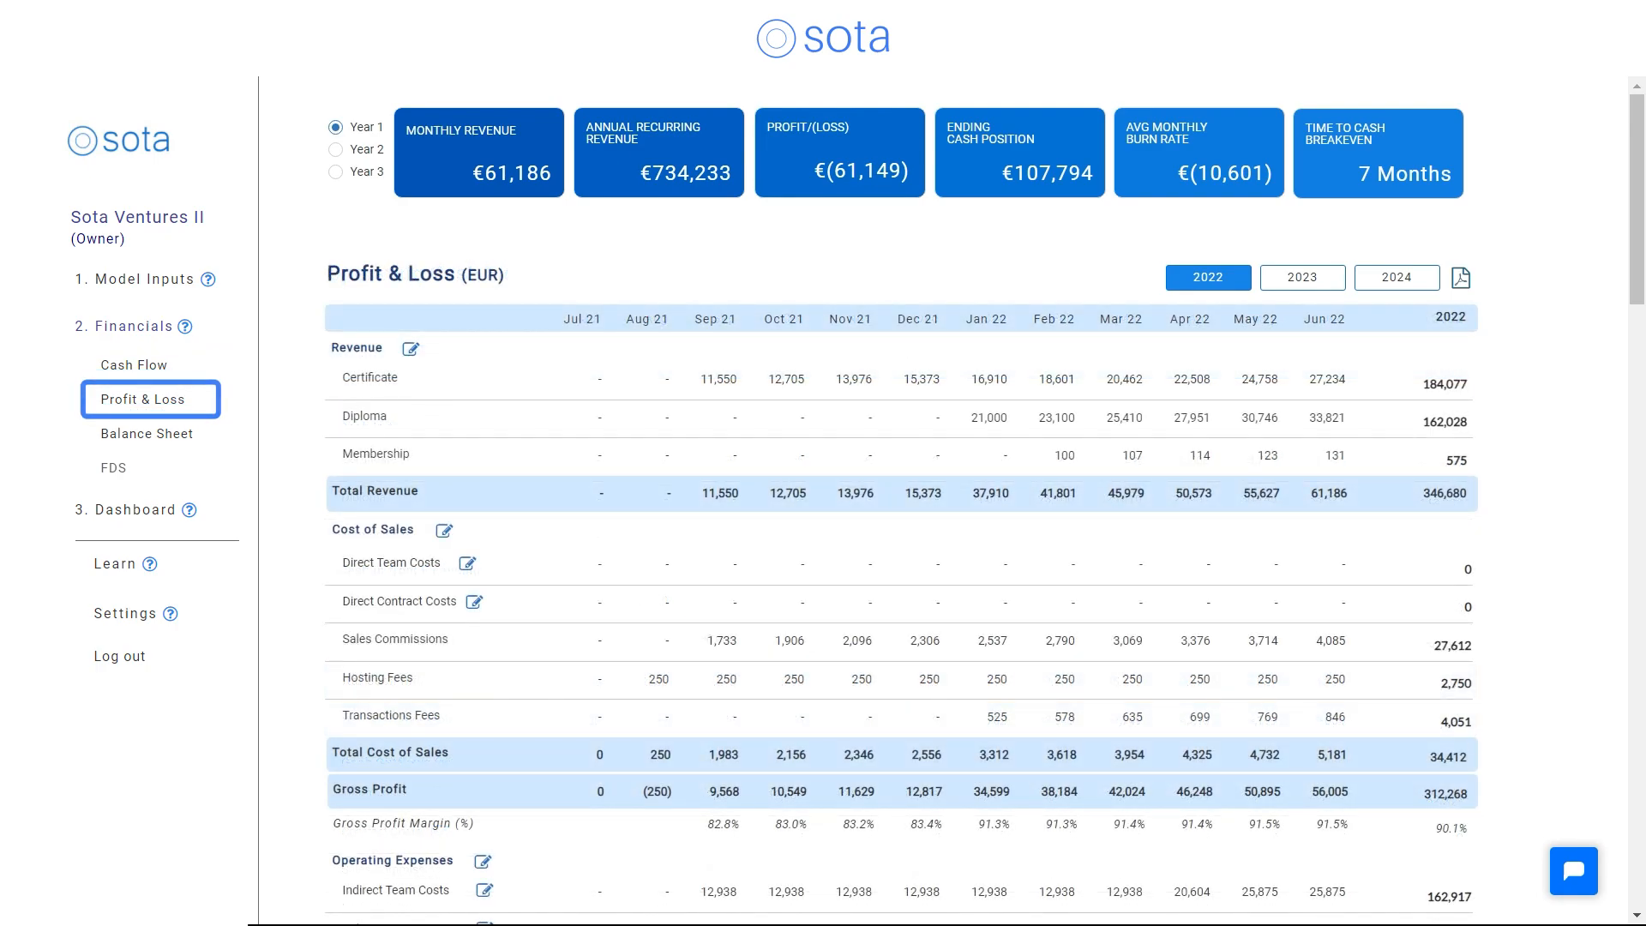
pyautogui.click(145, 433)
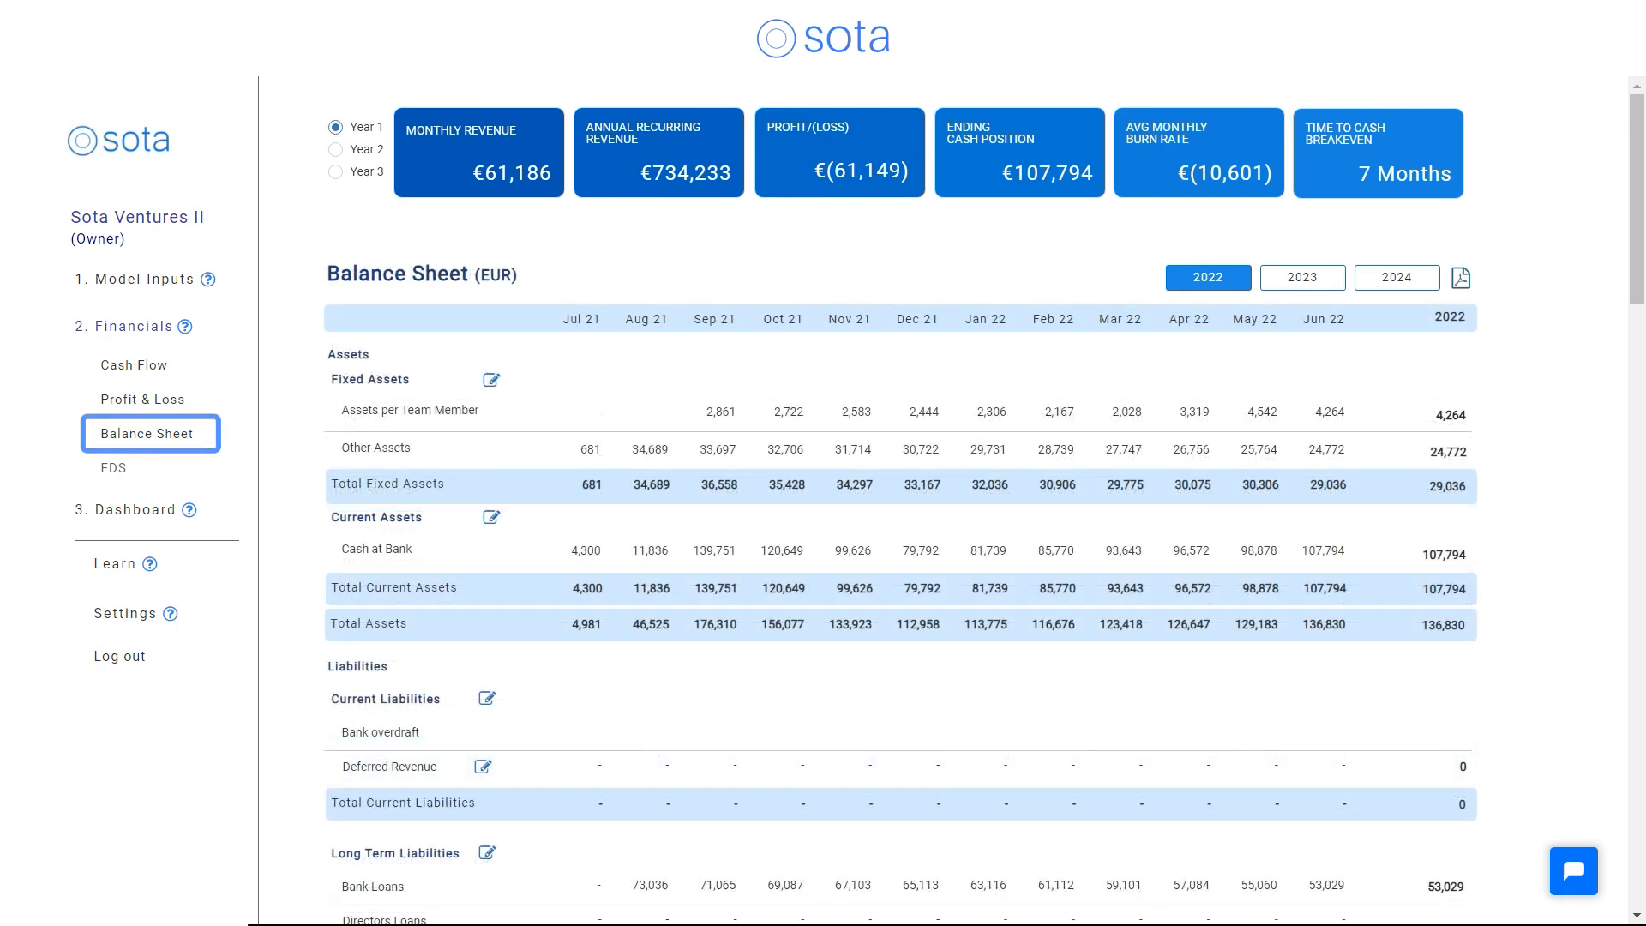
pyautogui.scroll(-3)
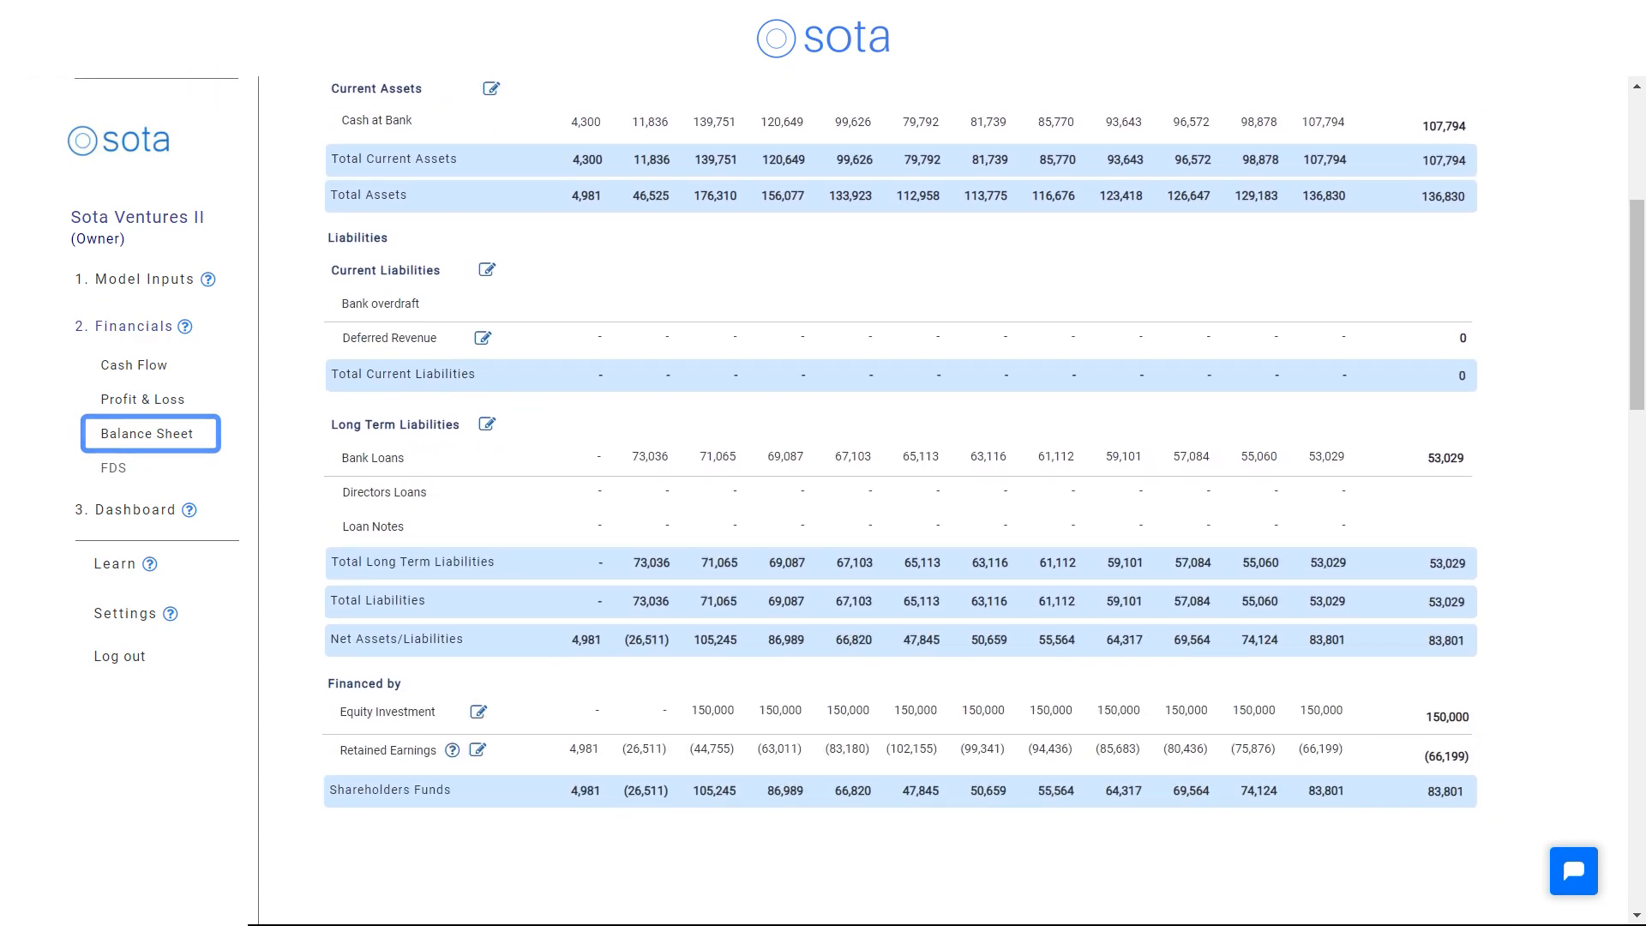
pyautogui.click(114, 467)
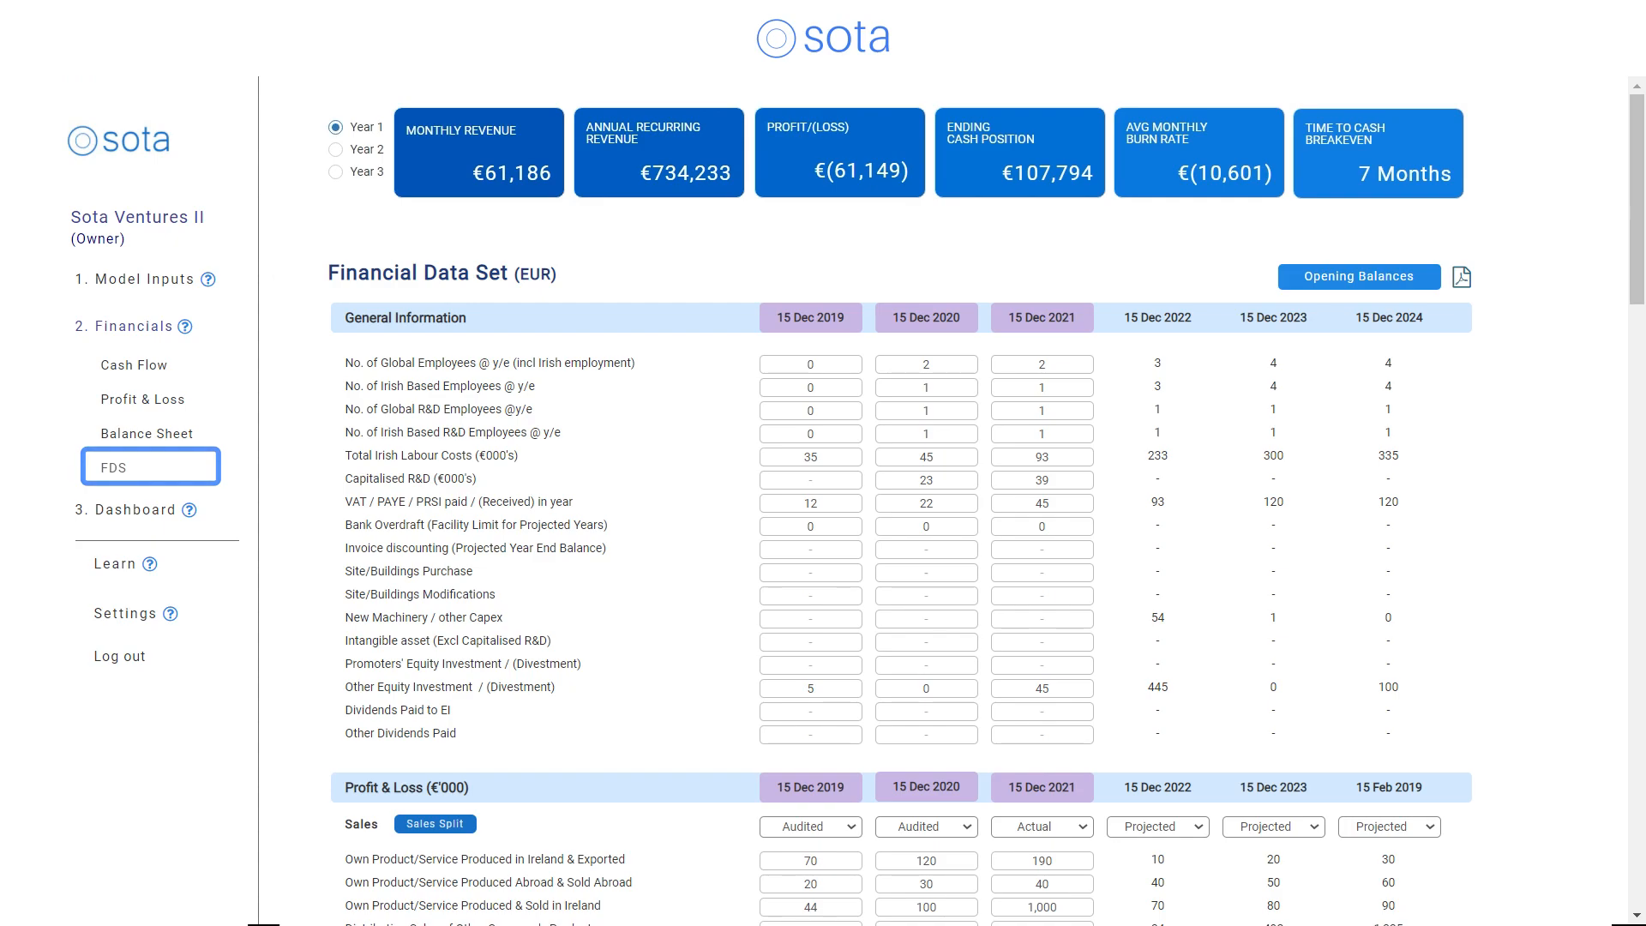
# Scroll to the dashboard summary of three-year profit, cash flow and monthly revenue.
pyautogui.scroll(-3)
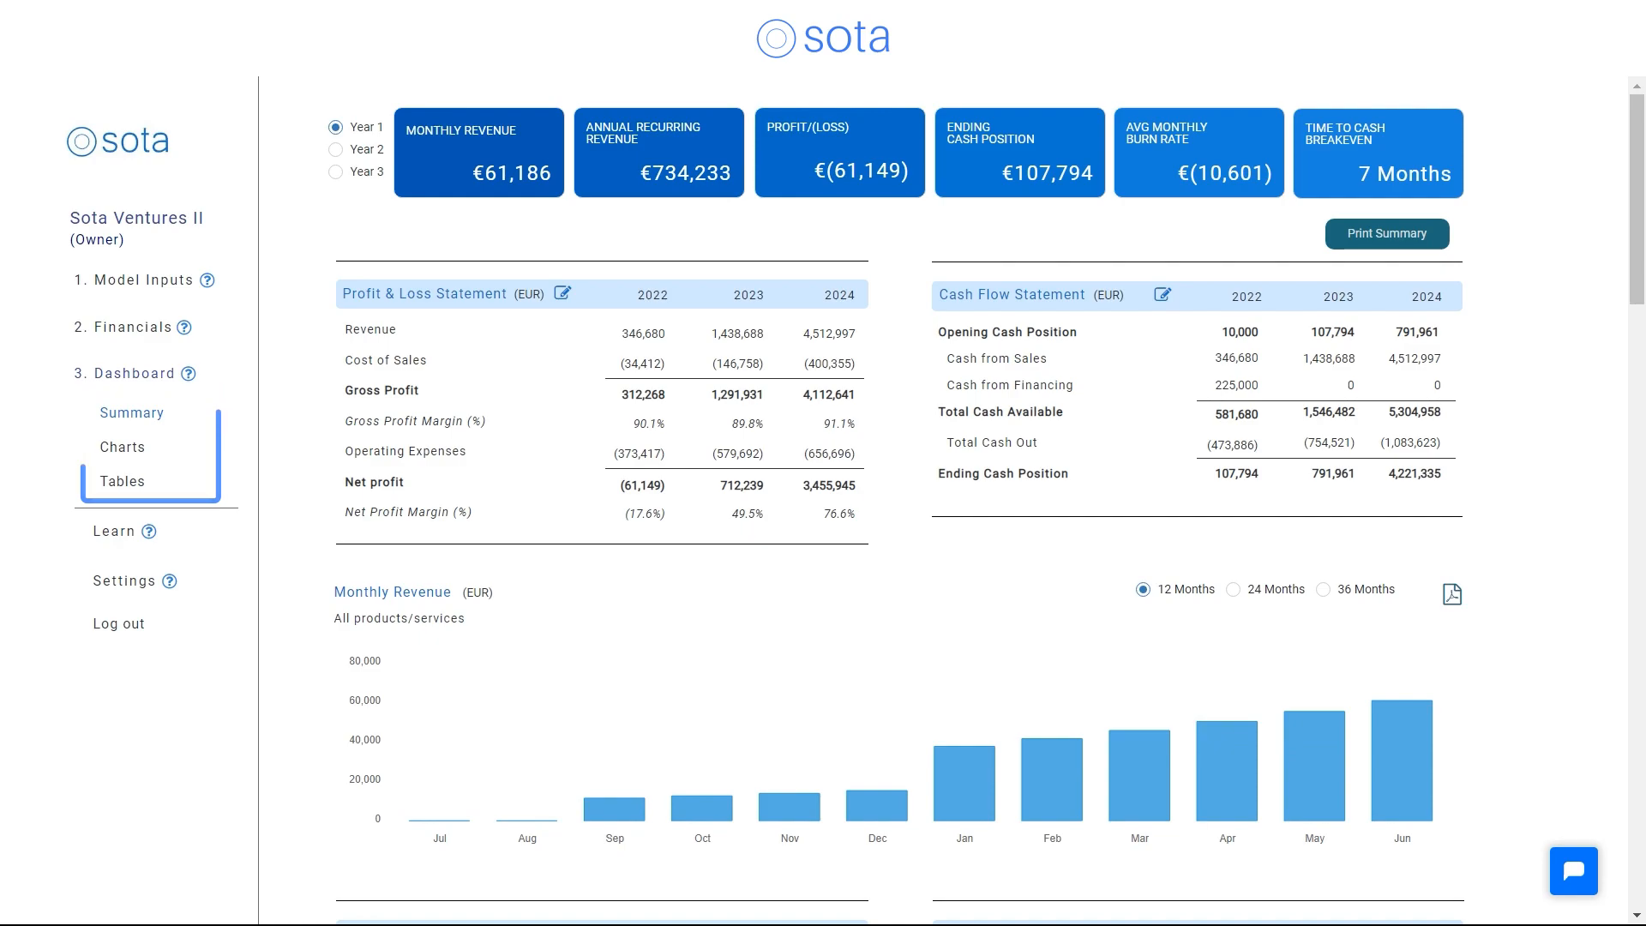
# Scroll through the dashboard summary and charts.
pyautogui.scroll(-3)
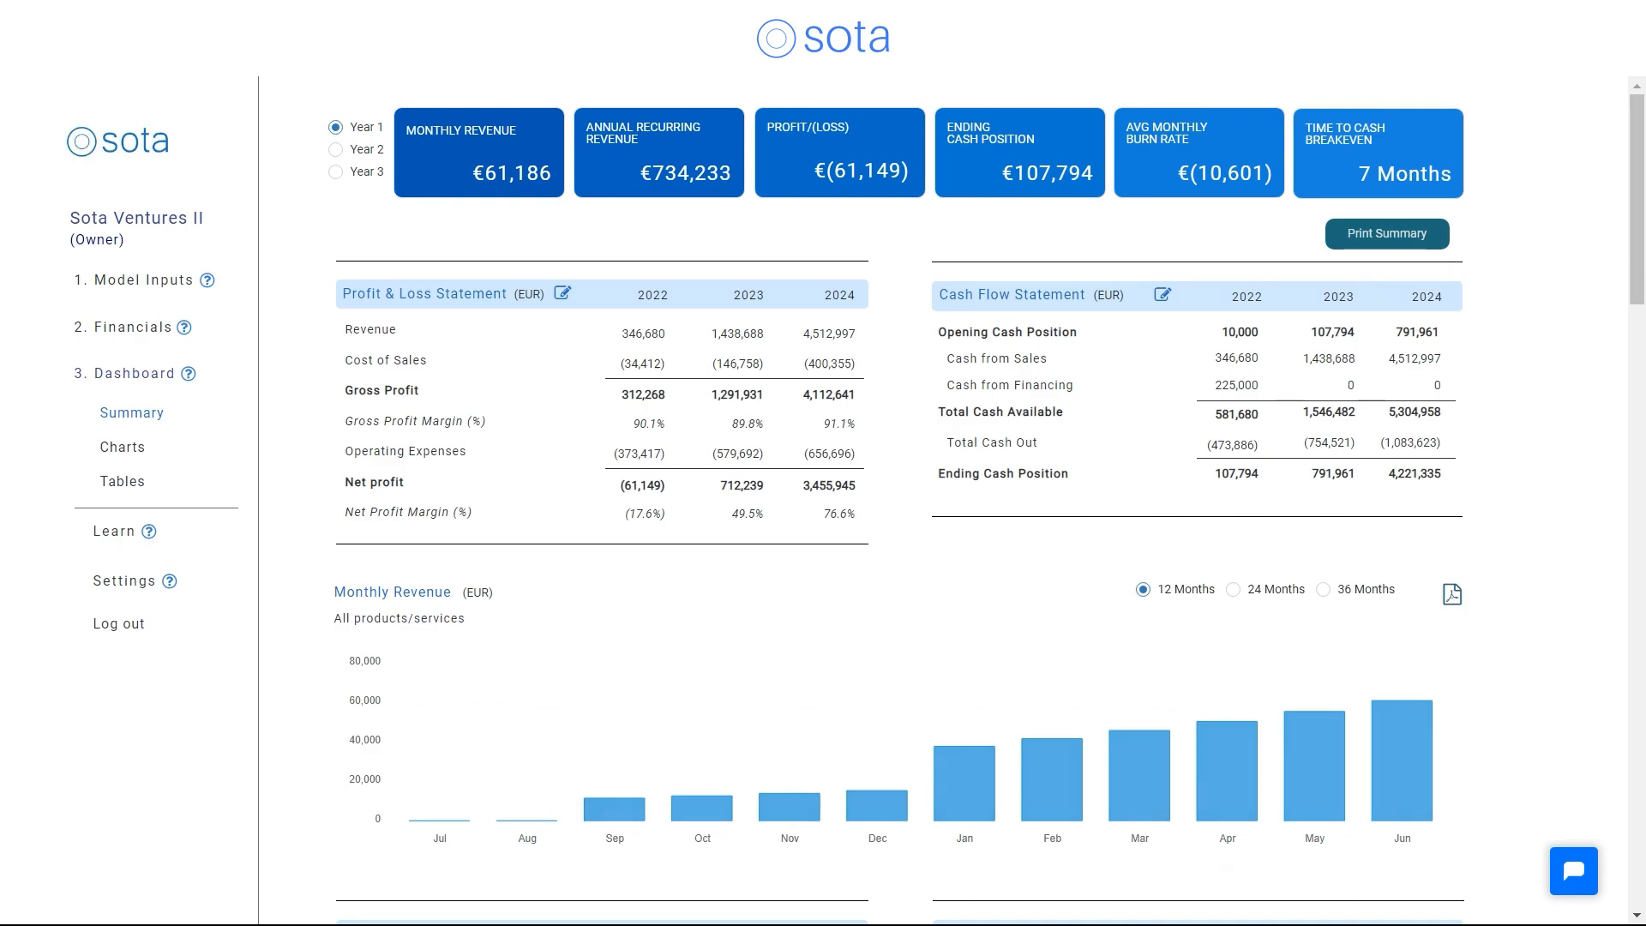
pyautogui.scroll(-3)
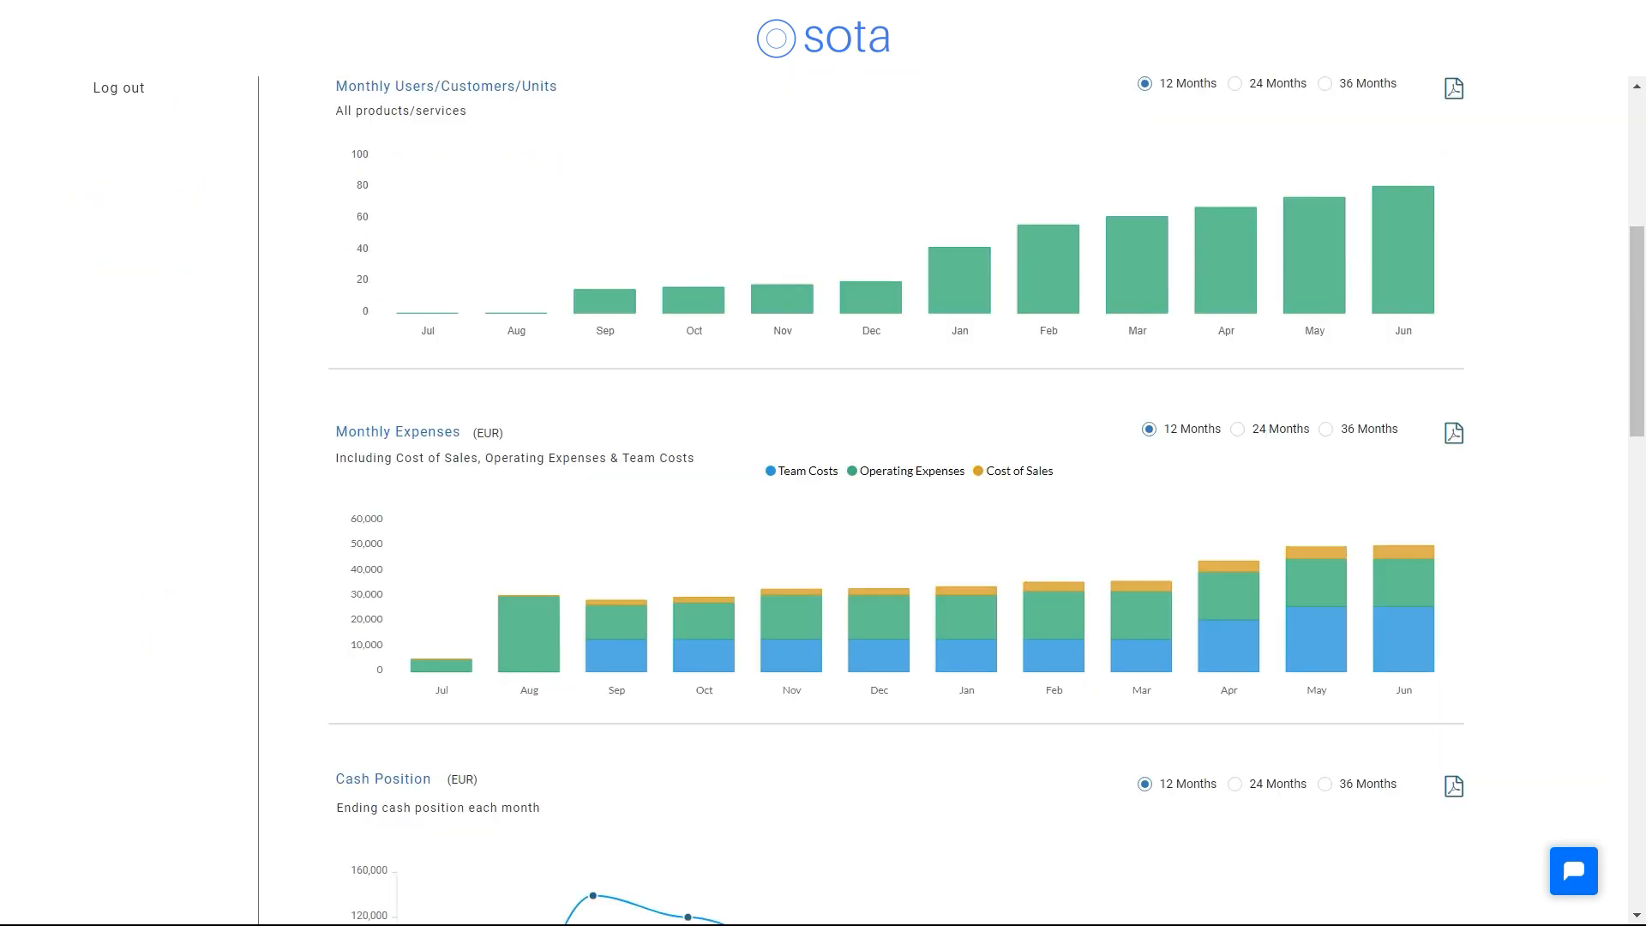
pyautogui.scroll(-3)
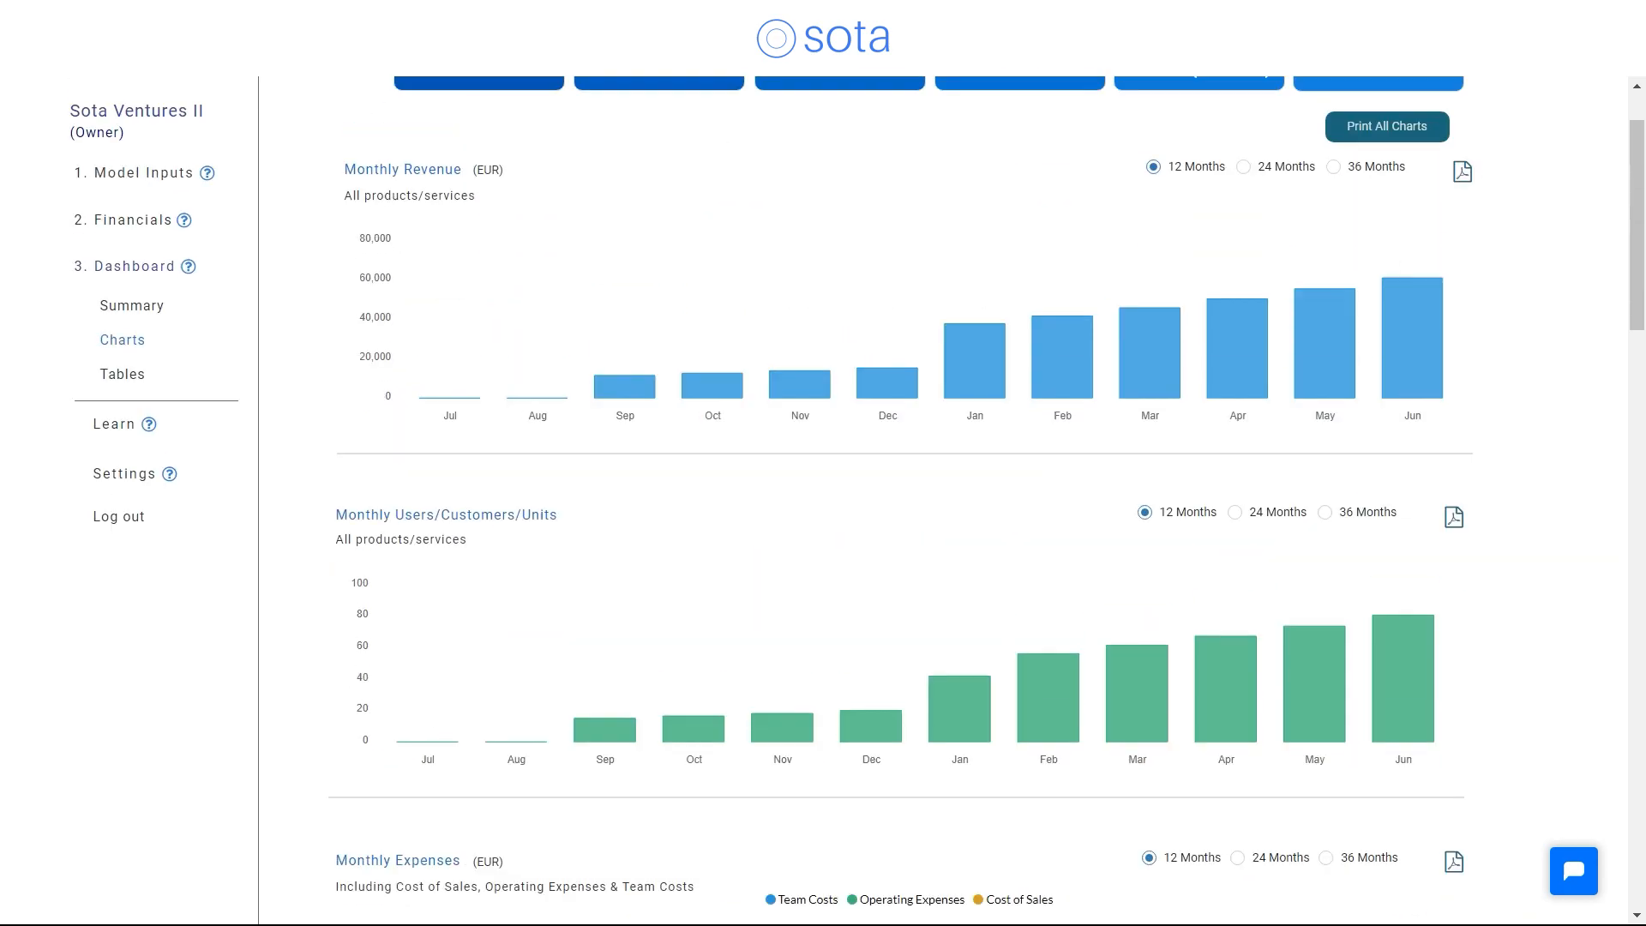
# View the users sharing the model, then the companies this account was invited to.
pyautogui.click(123, 473)
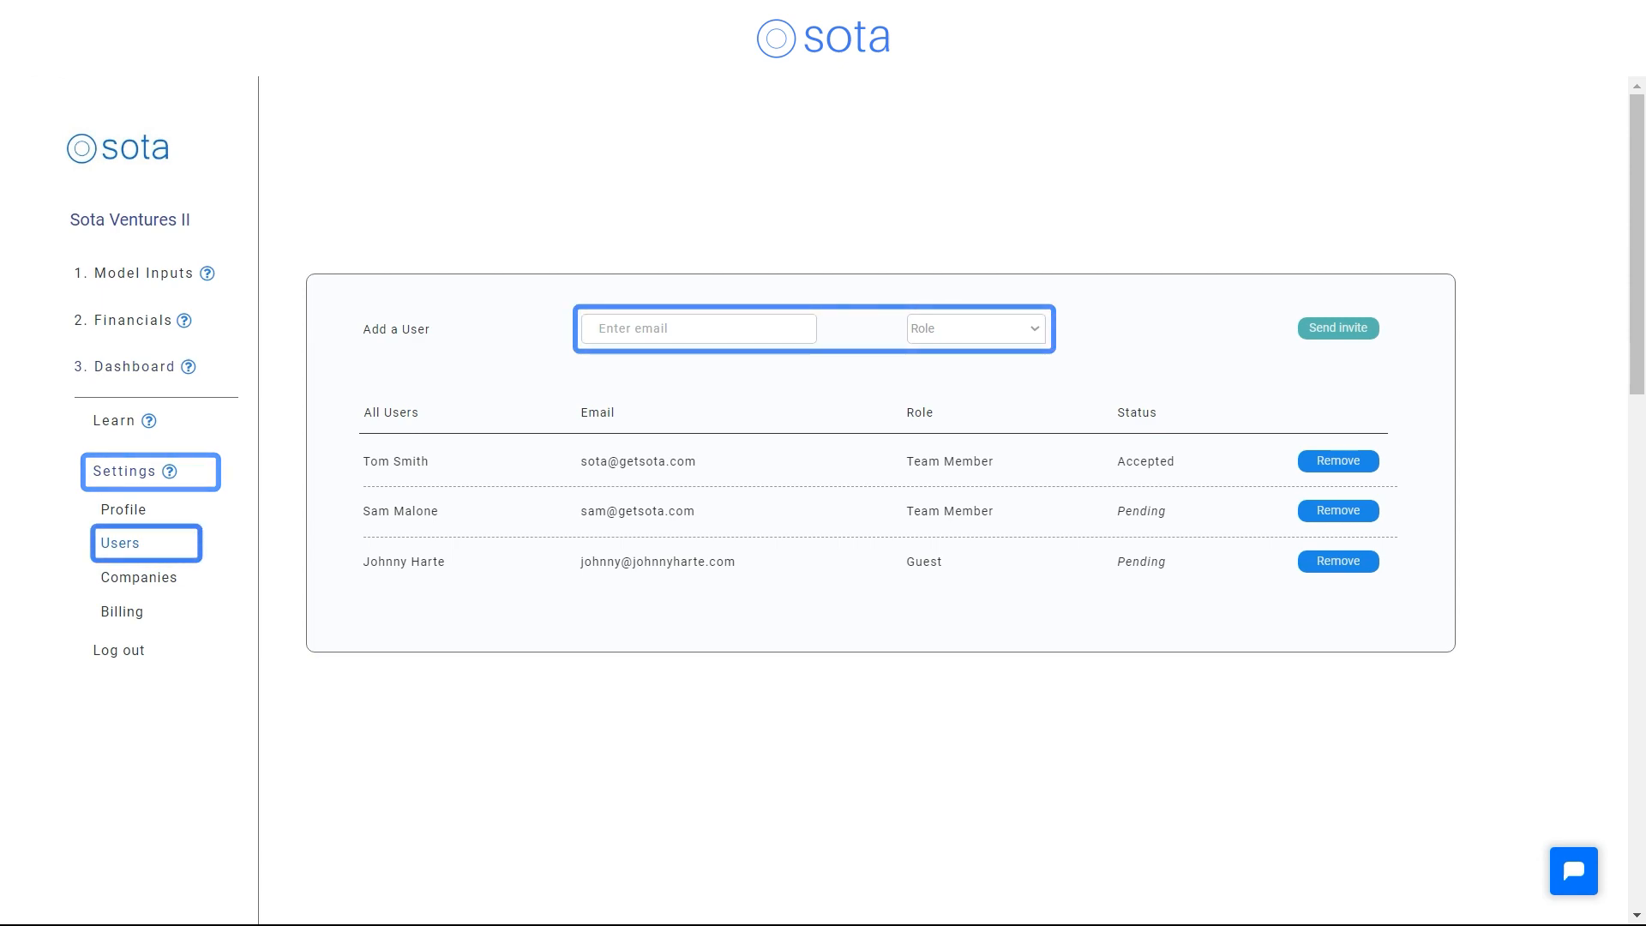
pyautogui.click(138, 577)
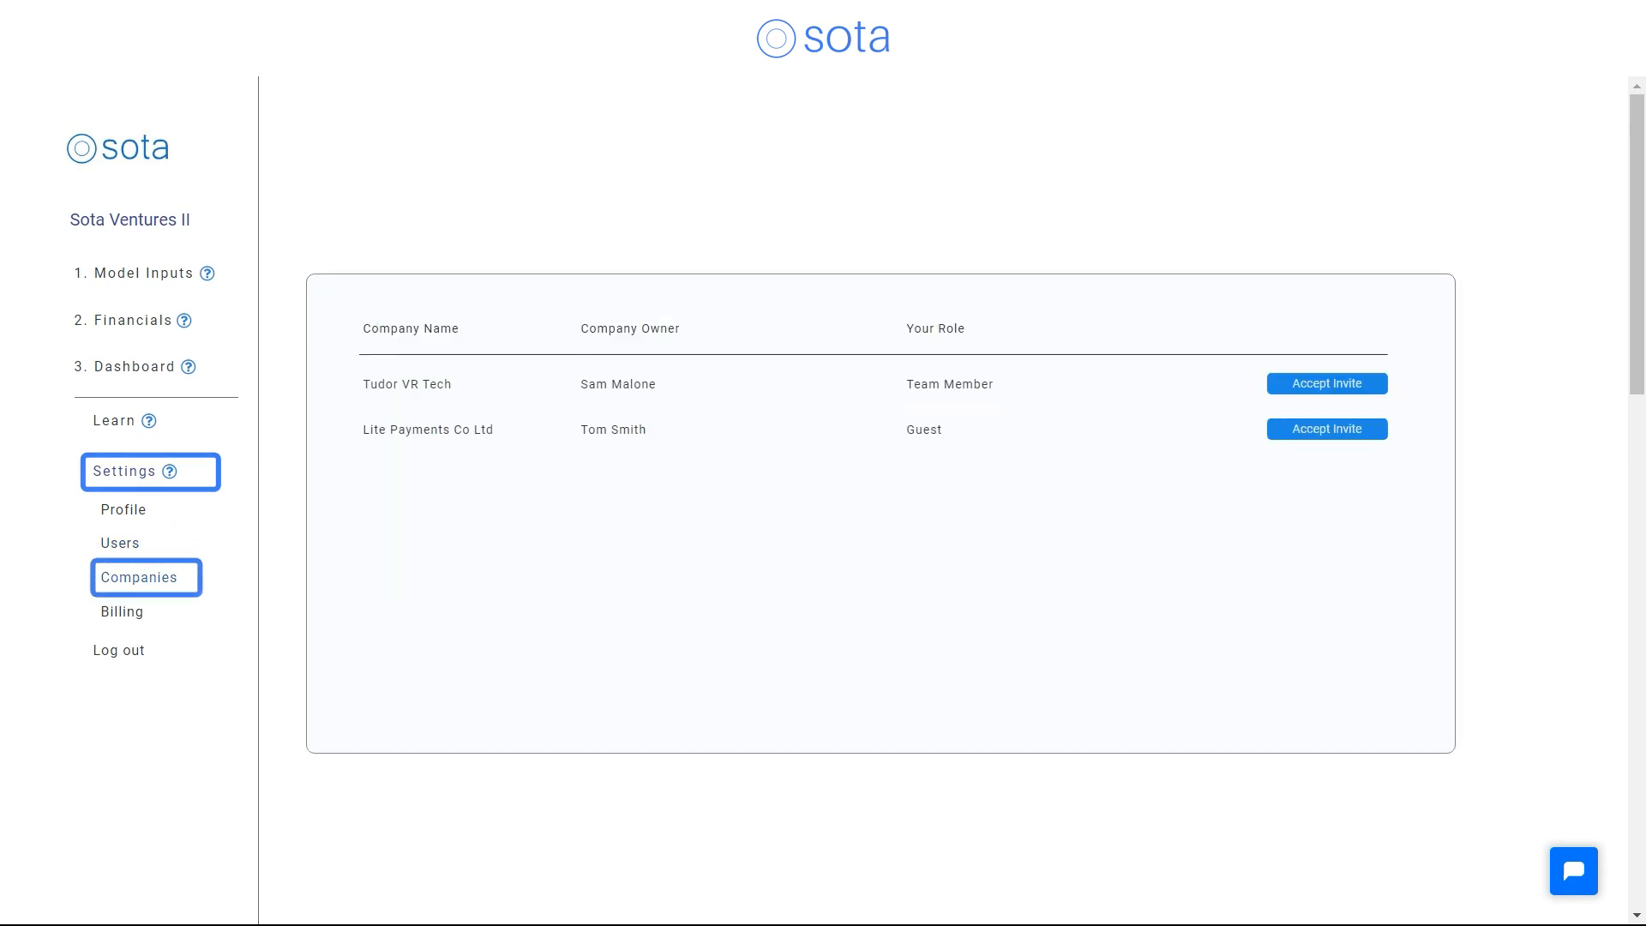